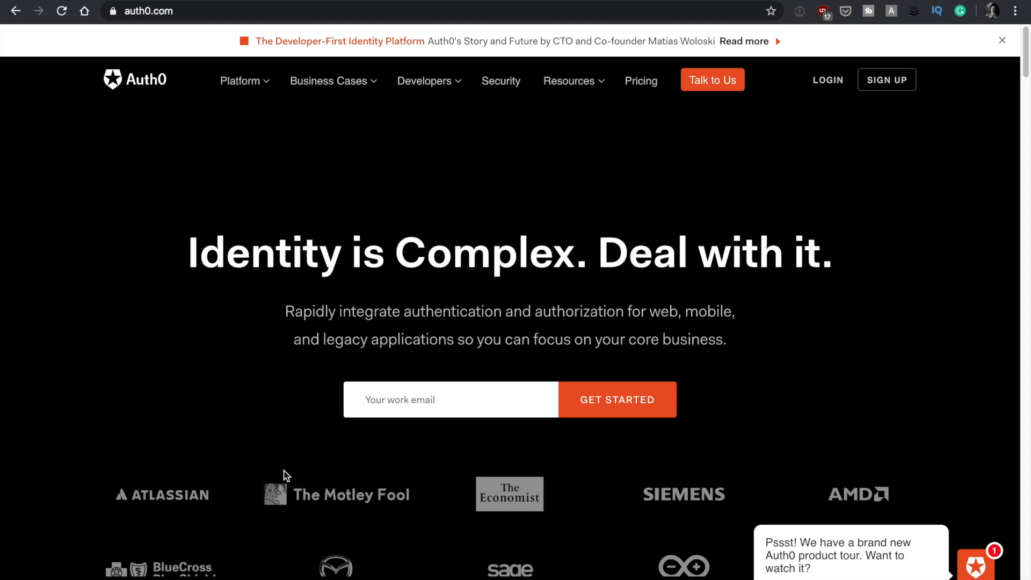
- Open my-example-app from Applications and show its Quick Start technology choices
{"action": "scroll", "scroll_direction": "down", "scroll_amount": 3}
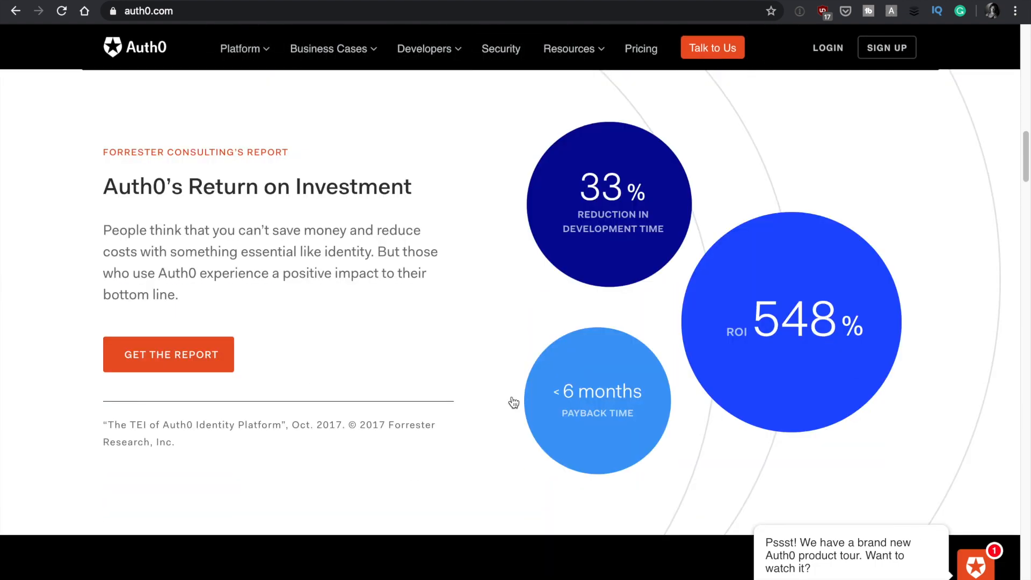
{"action": "scroll", "scroll_direction": "down", "scroll_amount": 3}
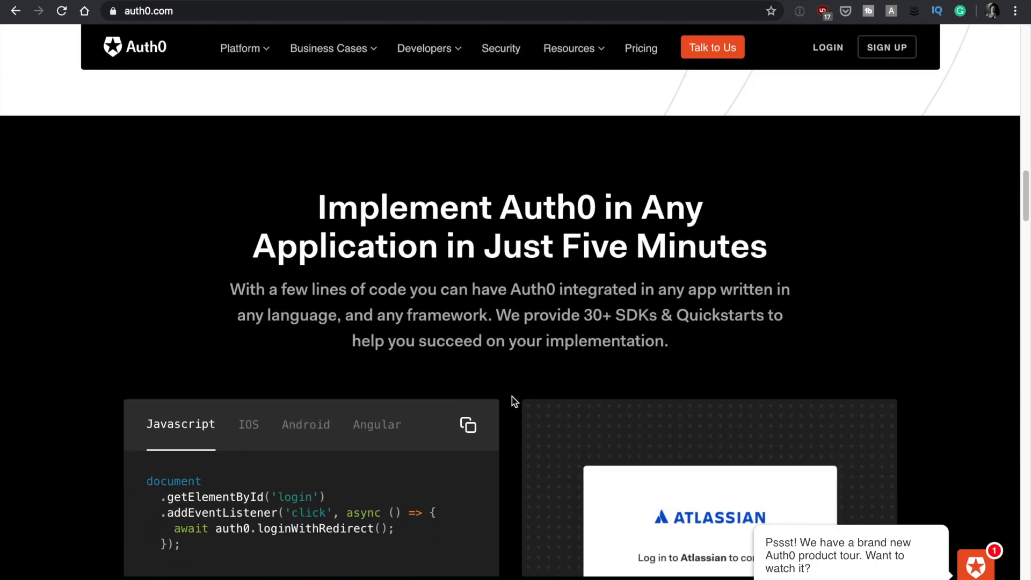
{"action": "scroll", "scroll_direction": "down", "scroll_amount": 3}
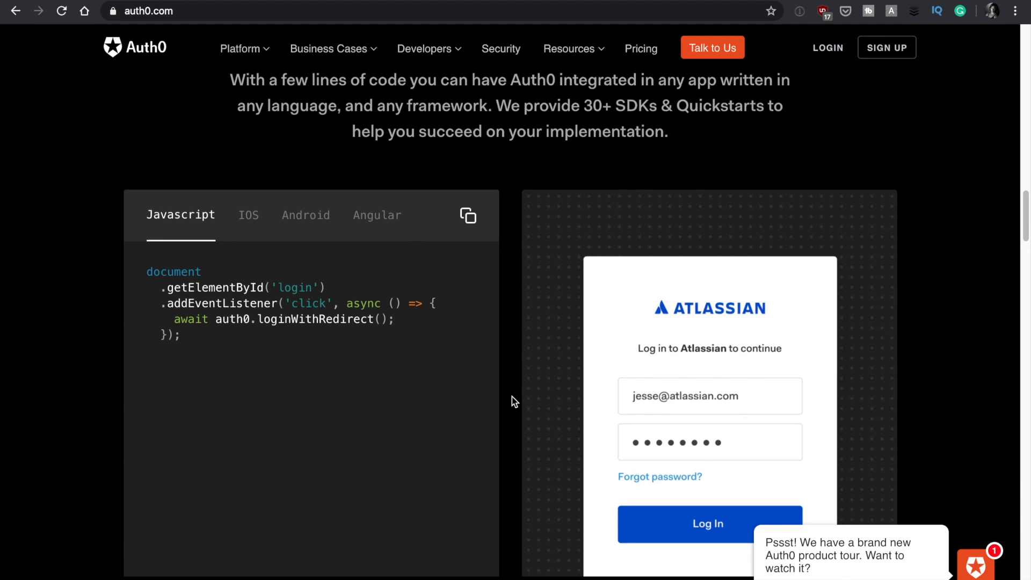
{"action": "scroll", "scroll_direction": "down", "scroll_amount": 3}
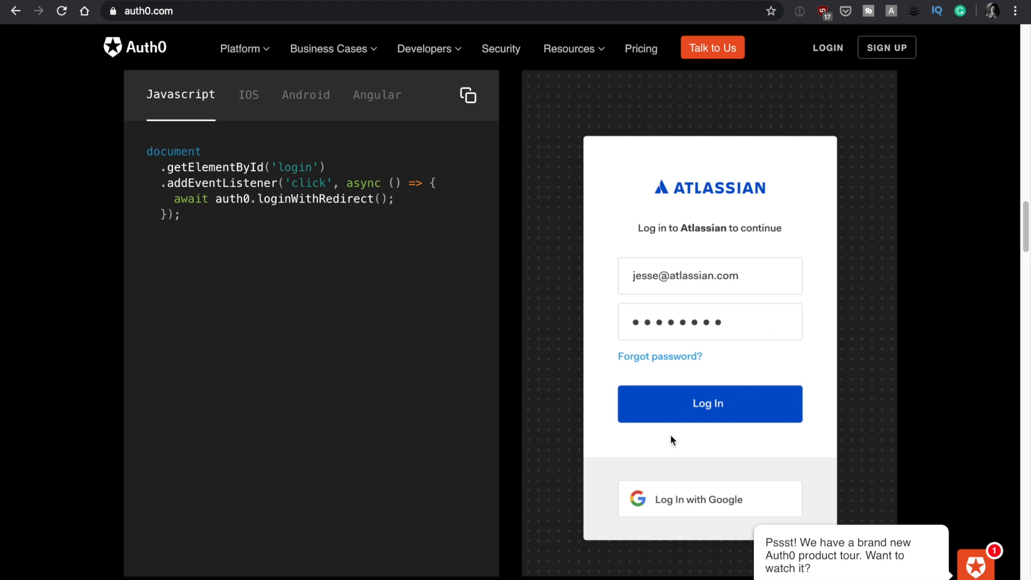
{"action": "scroll", "scroll_direction": "down", "scroll_amount": 3}
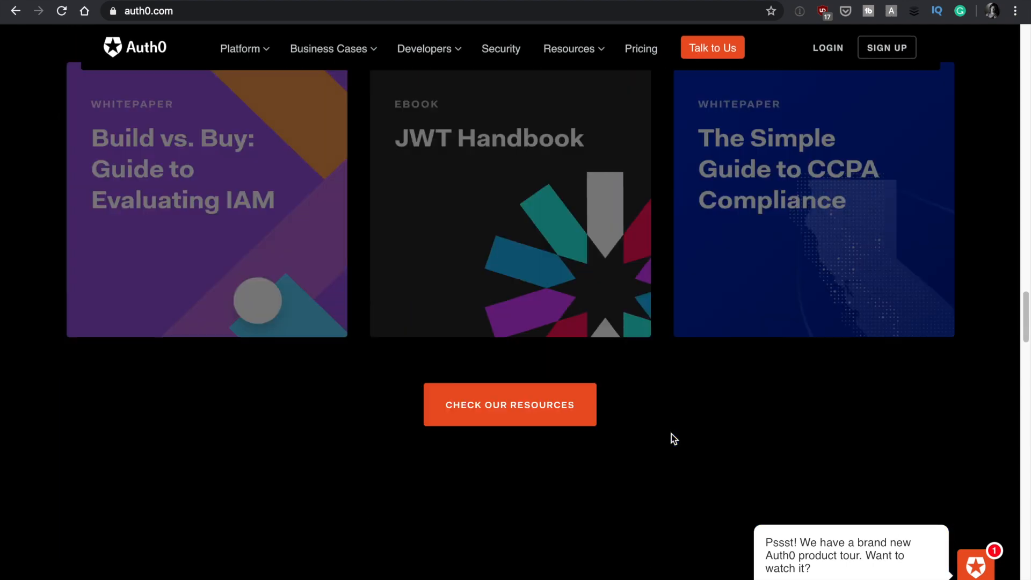
{"action": "scroll", "scroll_direction": "up", "scroll_amount": 3}
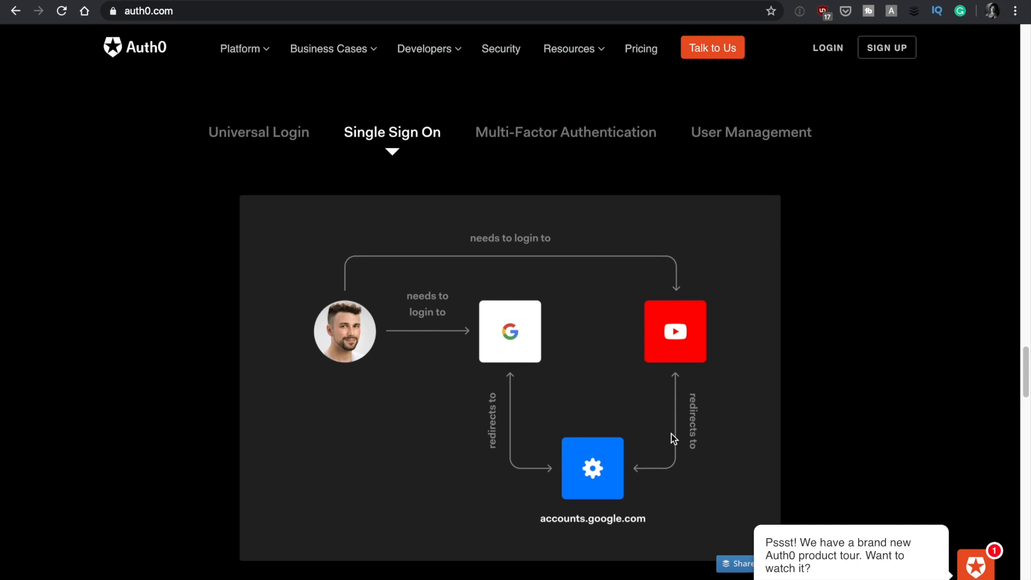
{"action": "scroll", "scroll_direction": "down", "scroll_amount": 3}
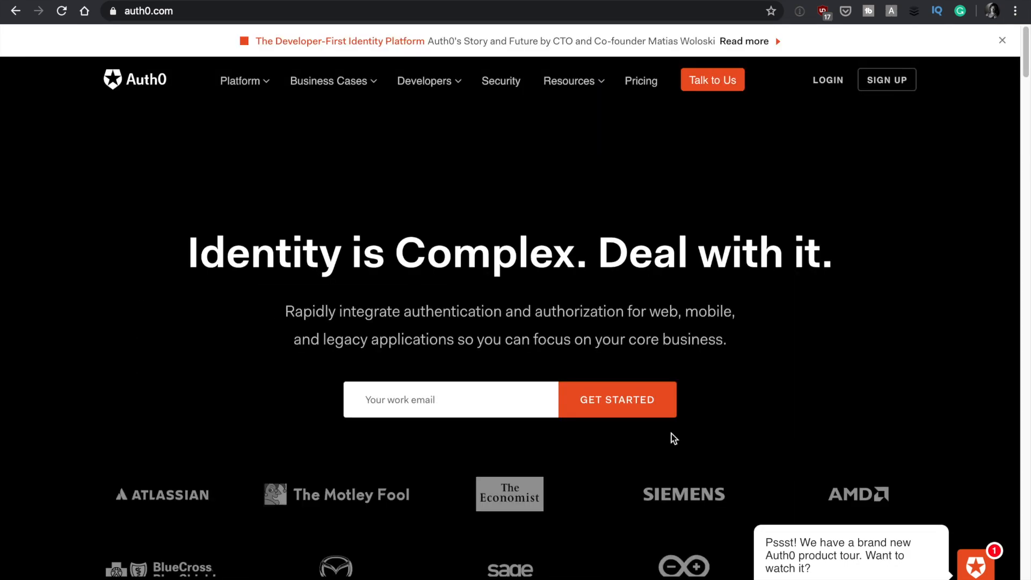
{"action": "mouse_move", "coordinate": [783, 124]}
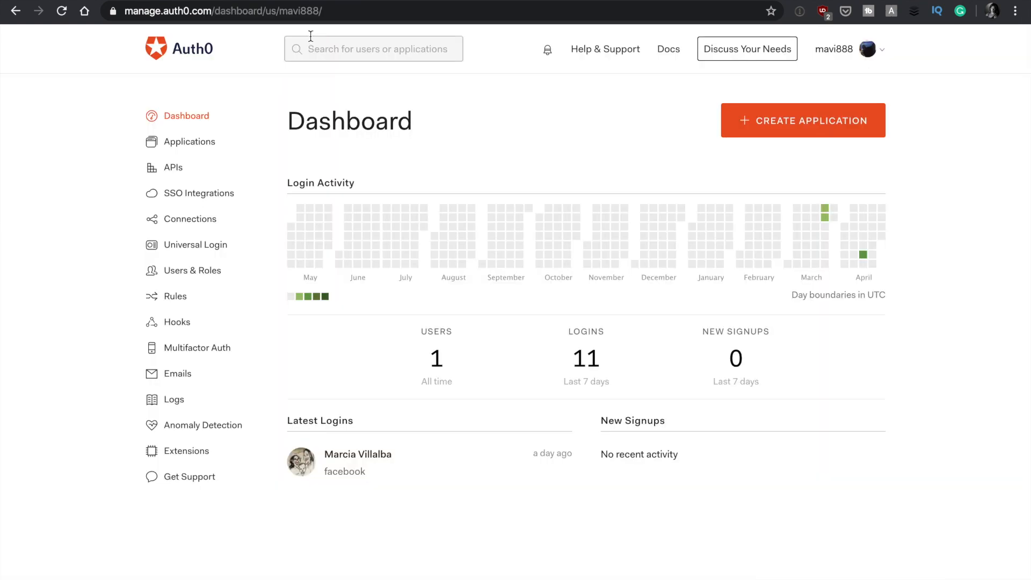
{"action": "mouse_move", "coordinate": [618, 172]}
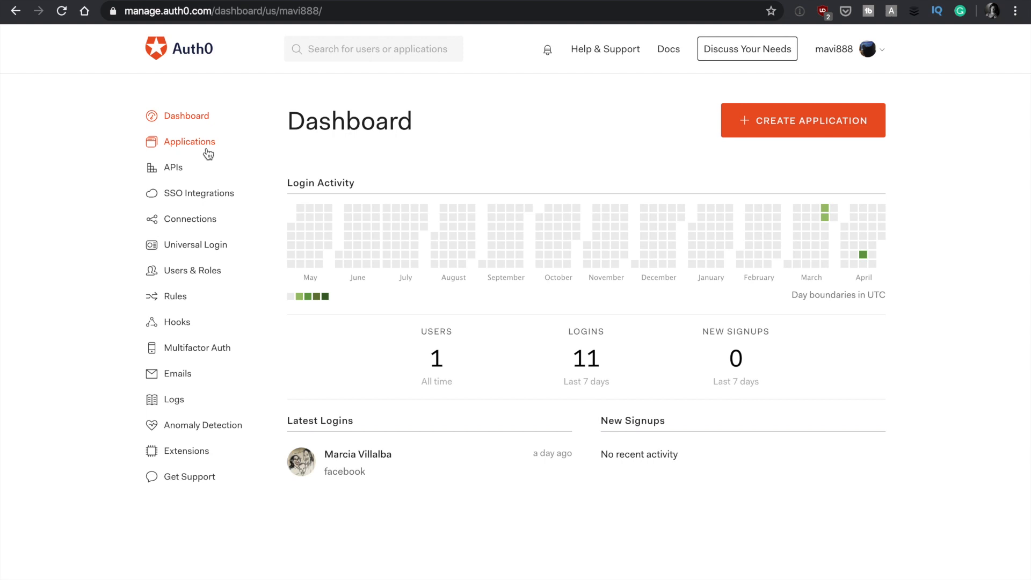
{"action": "left_click", "coordinate": [196, 141]}
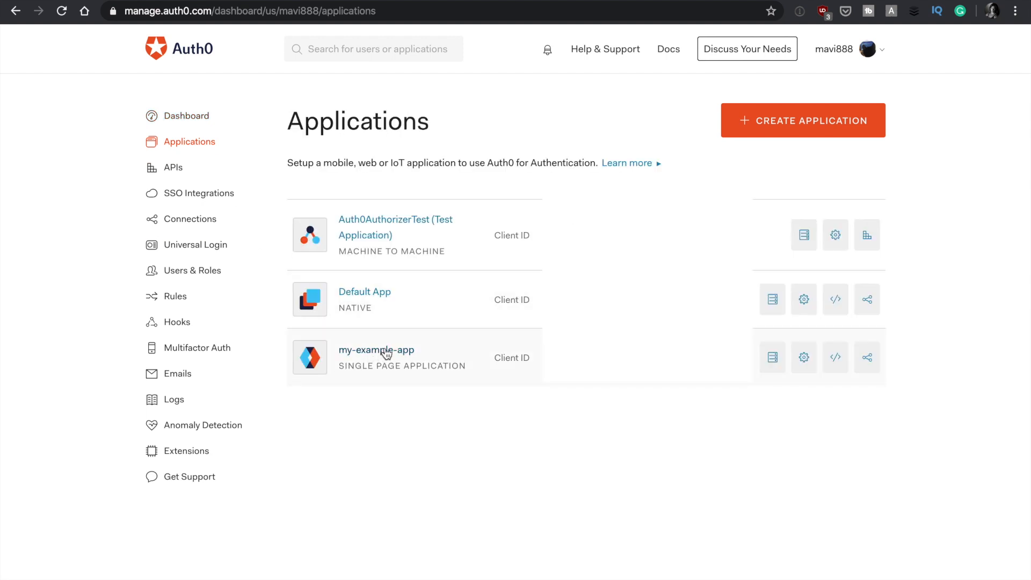
{"action": "left_click", "coordinate": [376, 349]}
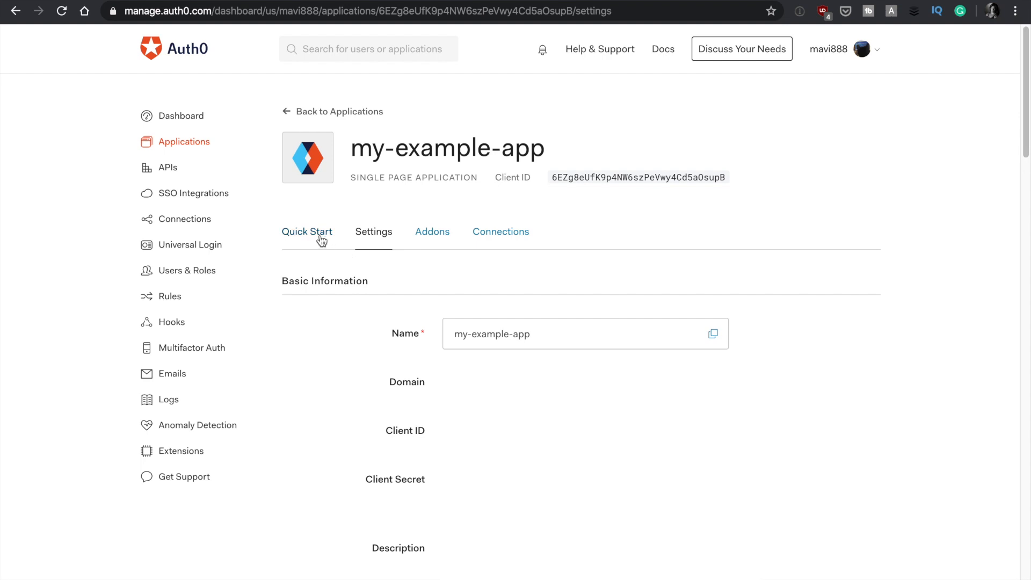
{"action": "left_click", "coordinate": [307, 232]}
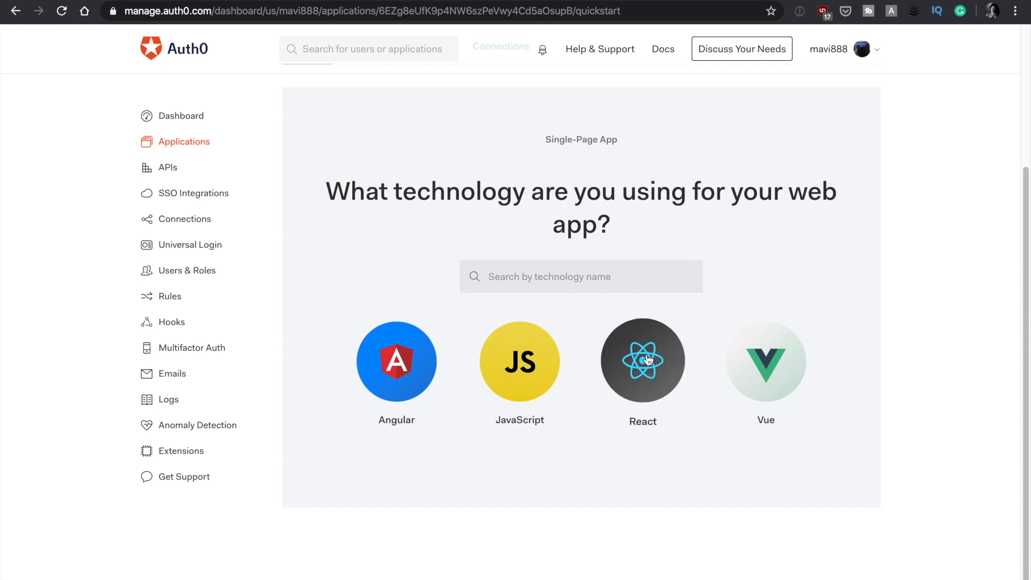
- Pick React and scroll to the Configure Auth0 section on application keys
{"action": "left_click", "coordinate": [642, 360]}
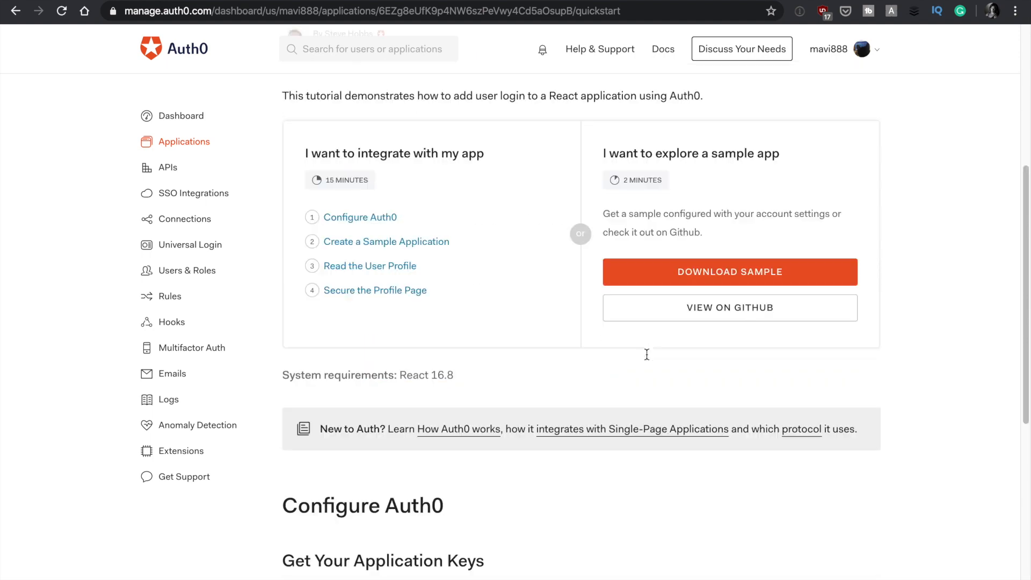
{"action": "scroll", "scroll_direction": "down", "scroll_amount": 3}
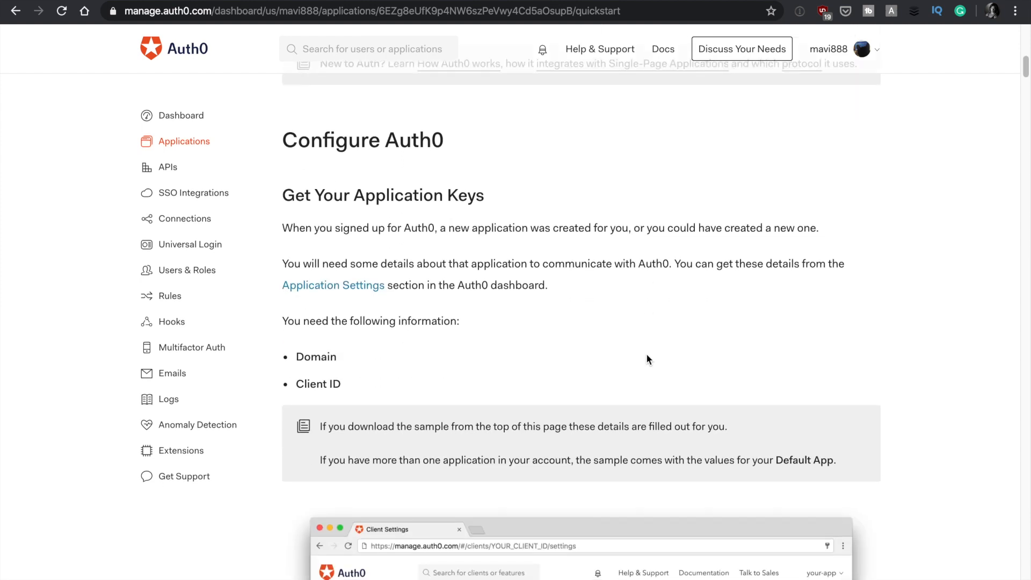
{"action": "mouse_move", "coordinate": [343, 156]}
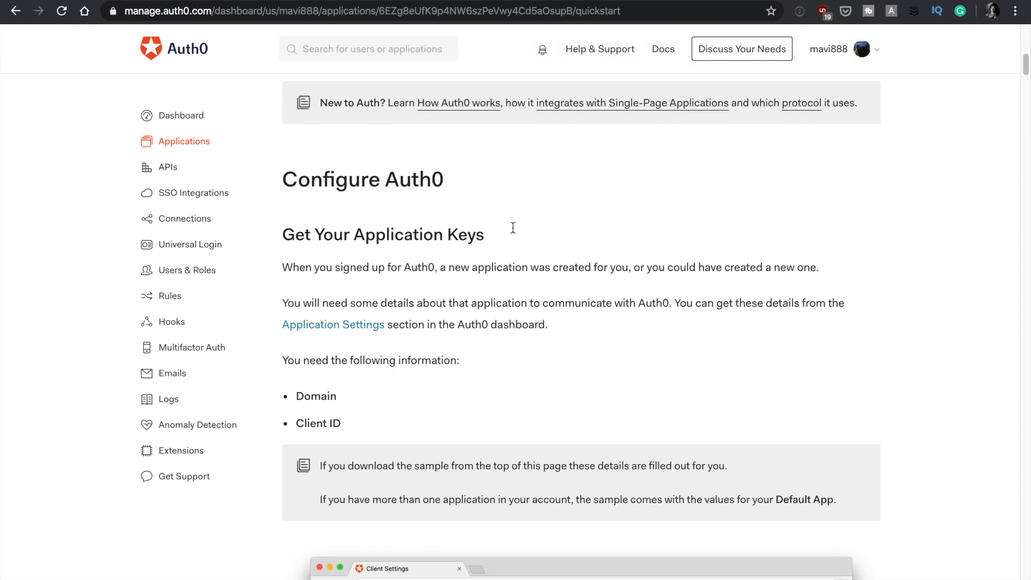
{"action": "scroll", "scroll_direction": "down", "scroll_amount": 3}
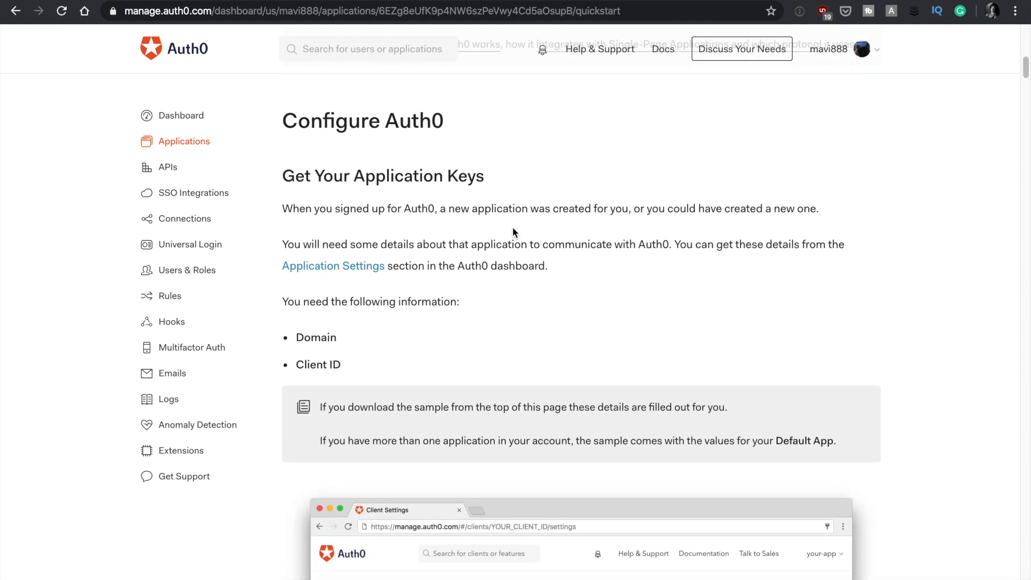
{"action": "scroll", "scroll_direction": "down", "scroll_amount": 3}
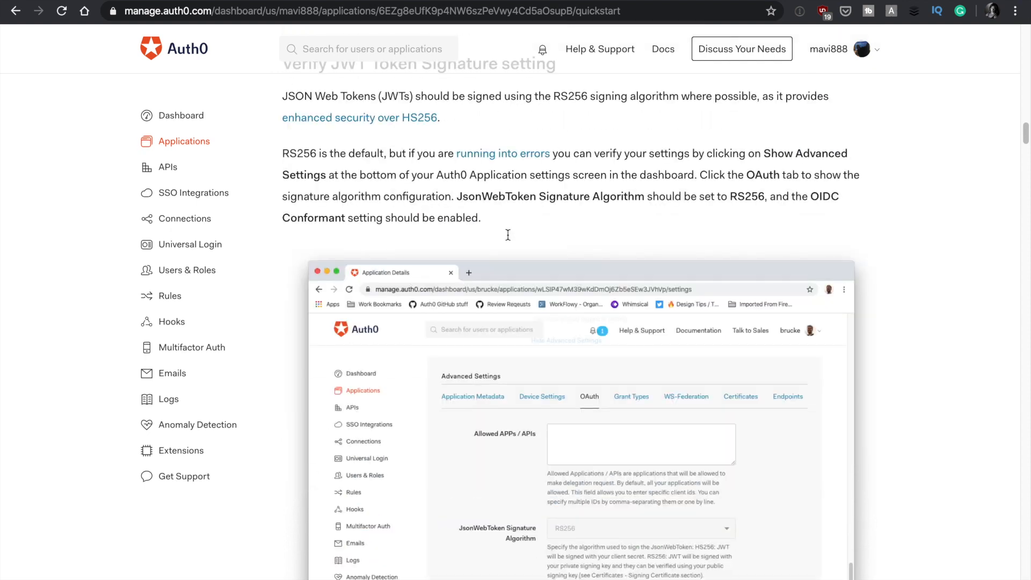
{"action": "scroll", "scroll_direction": "down", "scroll_amount": 3}
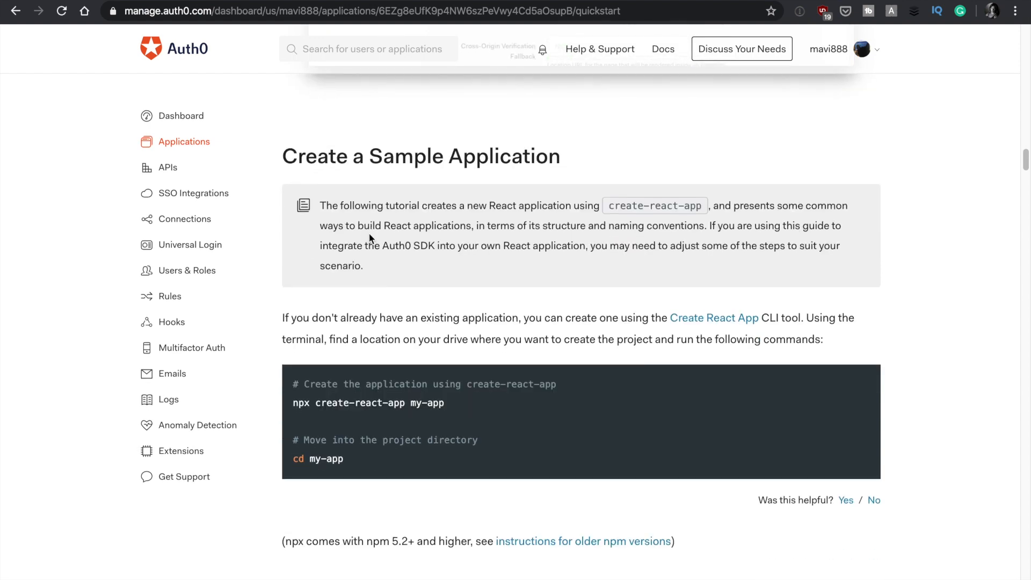
{"action": "scroll", "scroll_direction": "down", "scroll_amount": 3}
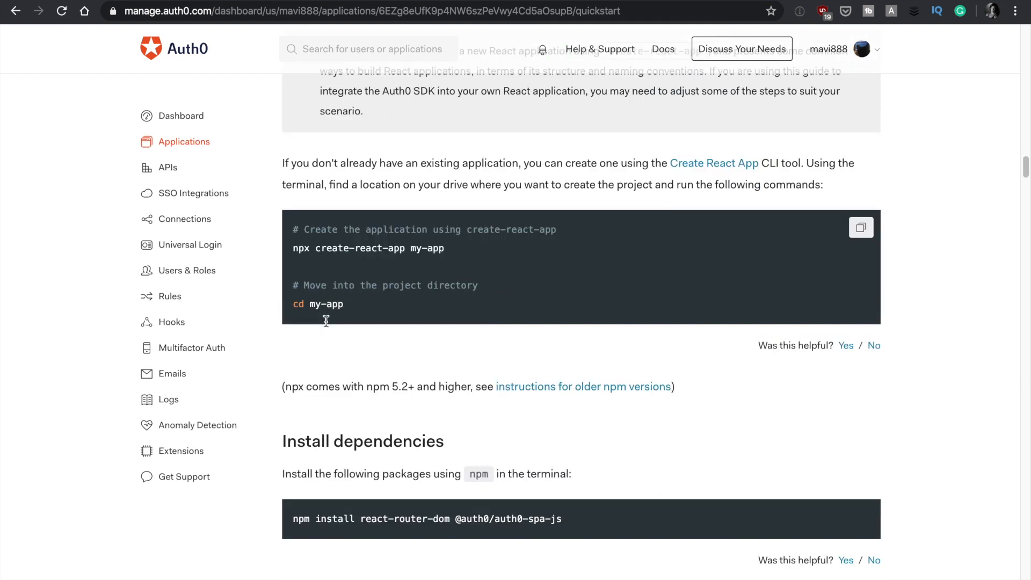
{"action": "scroll", "scroll_direction": "down", "scroll_amount": 3}
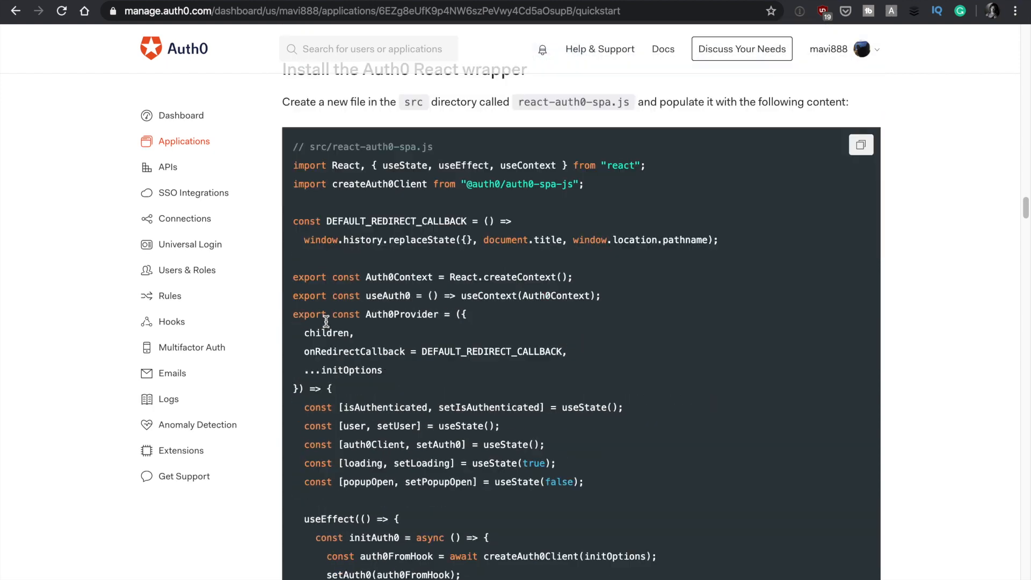
{"action": "scroll", "scroll_direction": "down", "scroll_amount": 3}
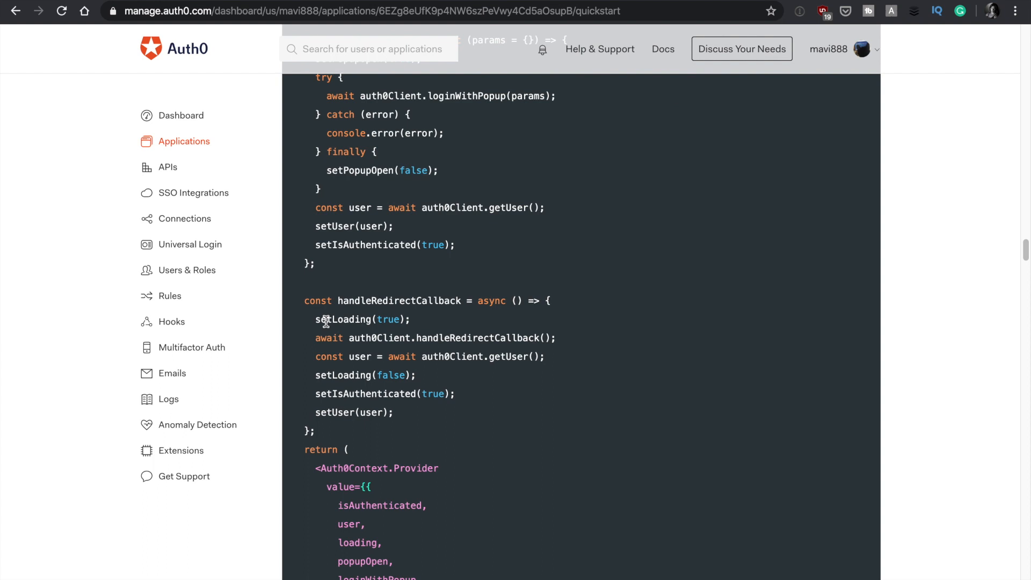
{"action": "mouse_move", "coordinate": [399, 96]}
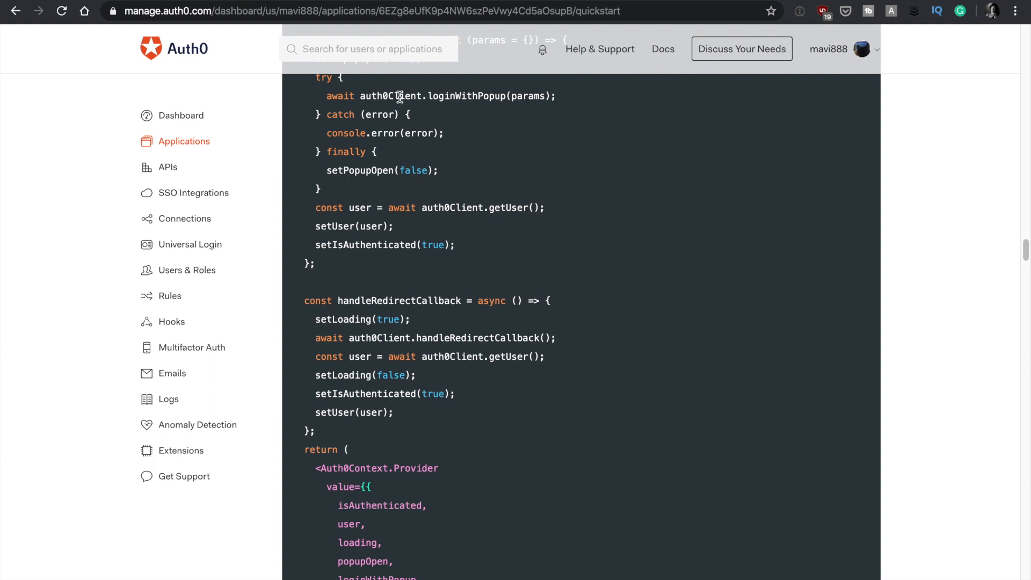
- Go from the dashboard home to Auth0 Docs and search for 'api gateway'
{"action": "left_click", "coordinate": [187, 117]}
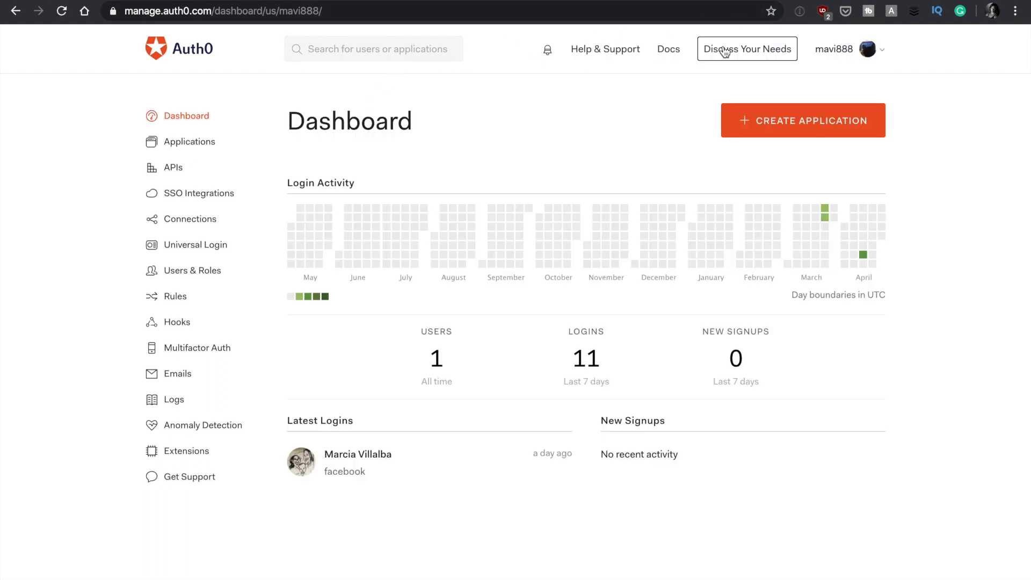
{"action": "left_click", "coordinate": [668, 49]}
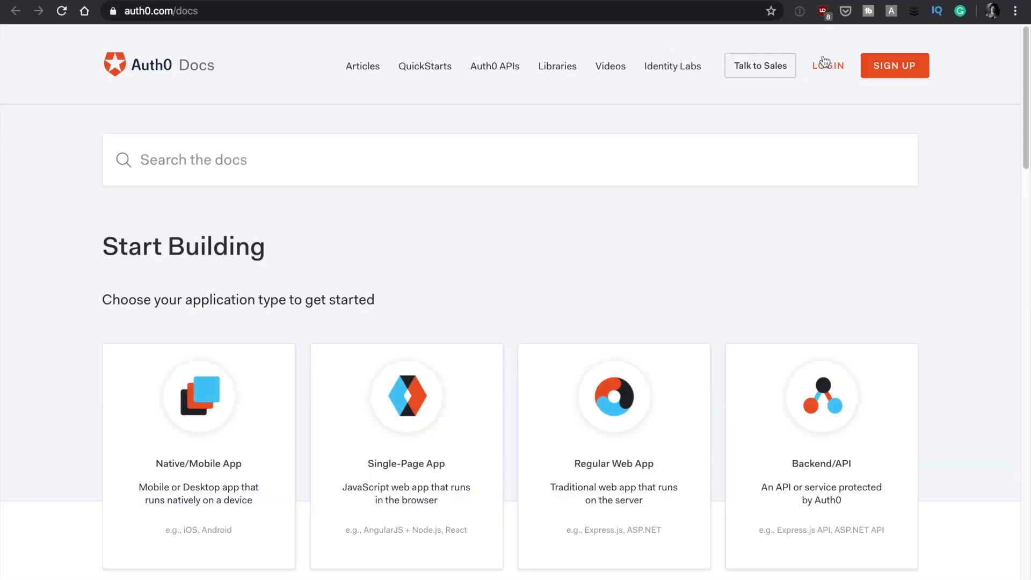
{"action": "type", "text": "api gatew"}
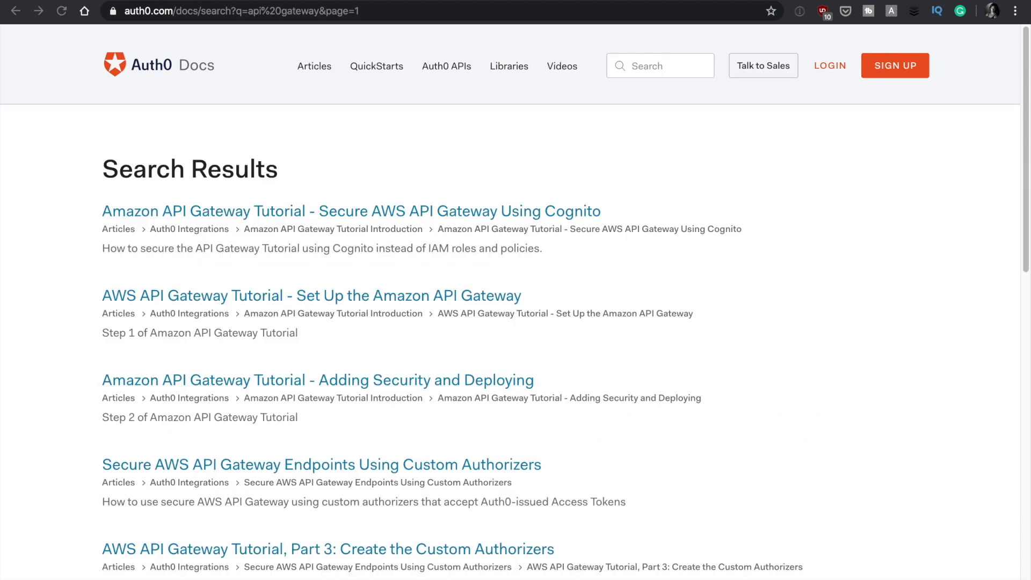
{"action": "mouse_move", "coordinate": [335, 188]}
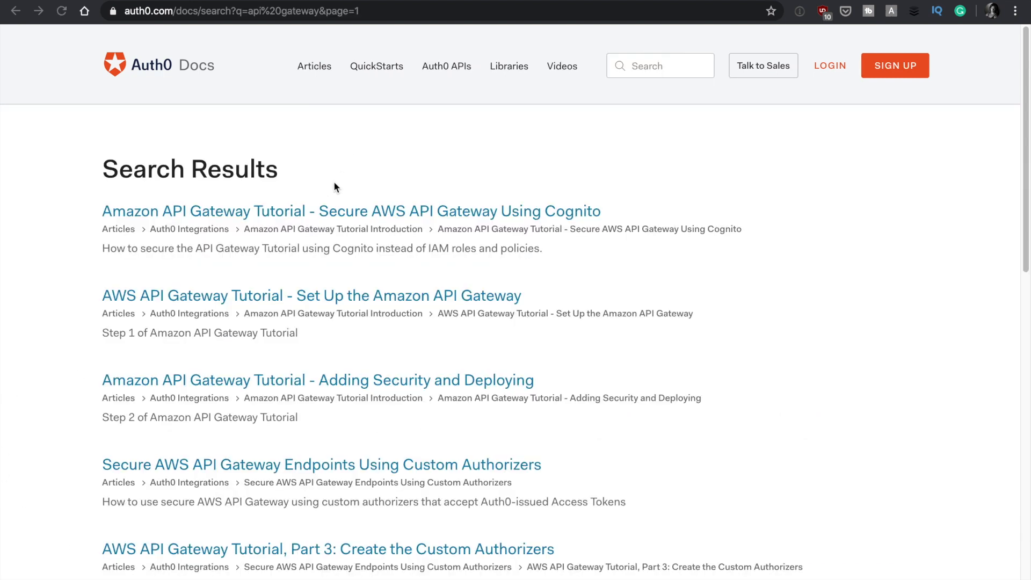
{"action": "mouse_move", "coordinate": [204, 364]}
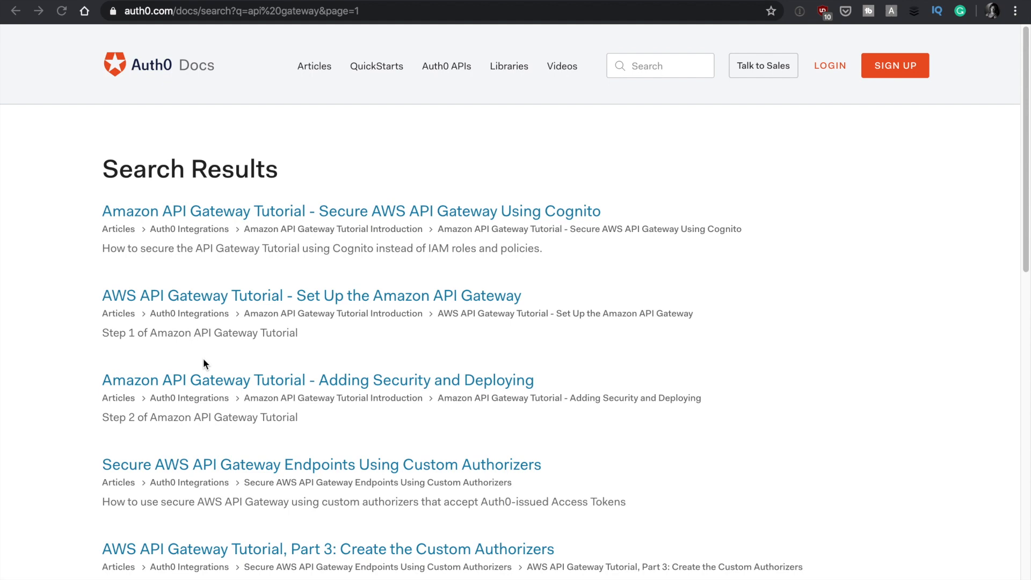
{"action": "mouse_move", "coordinate": [176, 472]}
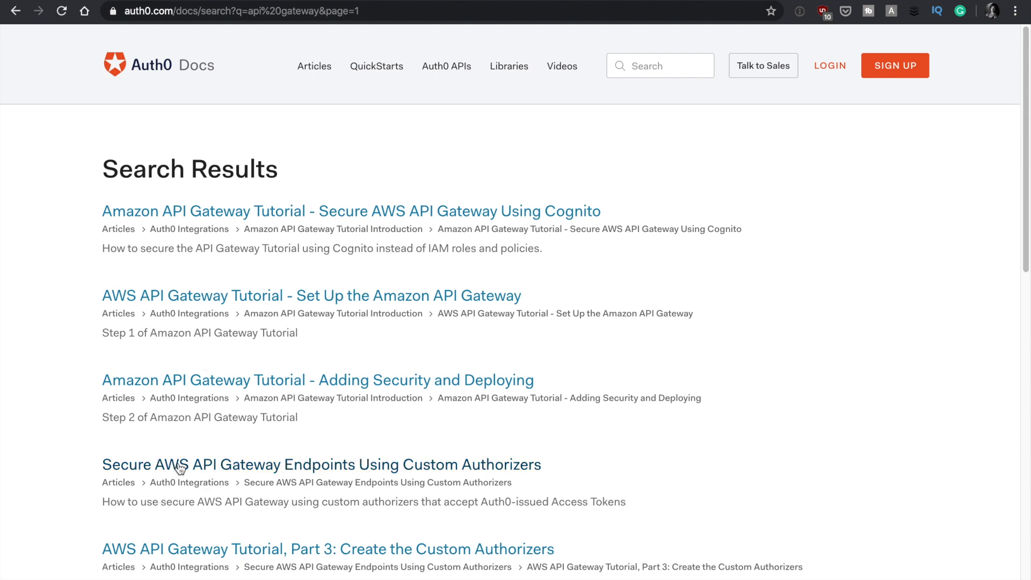
- Open the Custom Authorizers article, check its versions, and follow the Step 3 link
{"action": "left_click", "coordinate": [321, 464]}
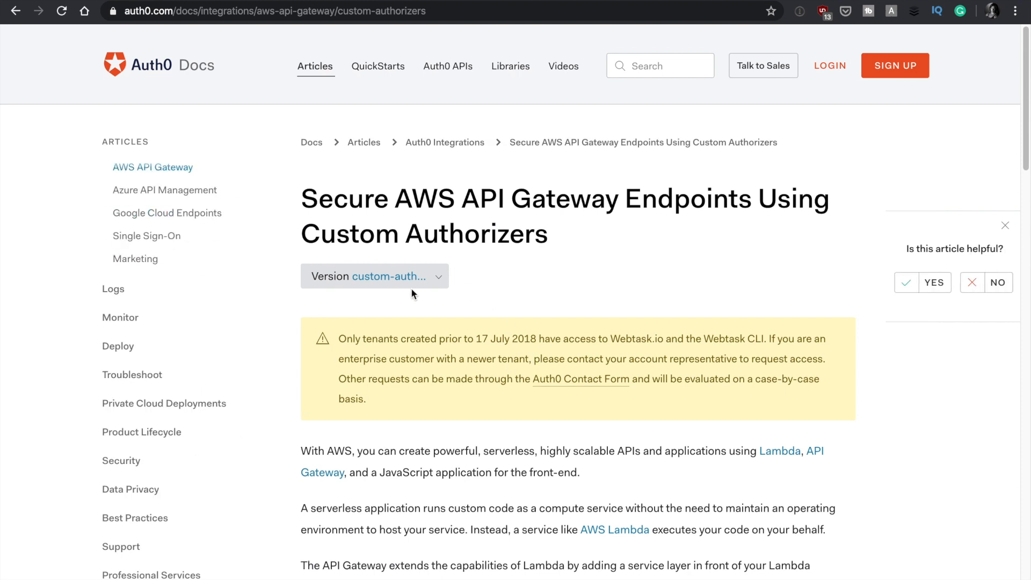
{"action": "left_click", "coordinate": [374, 275]}
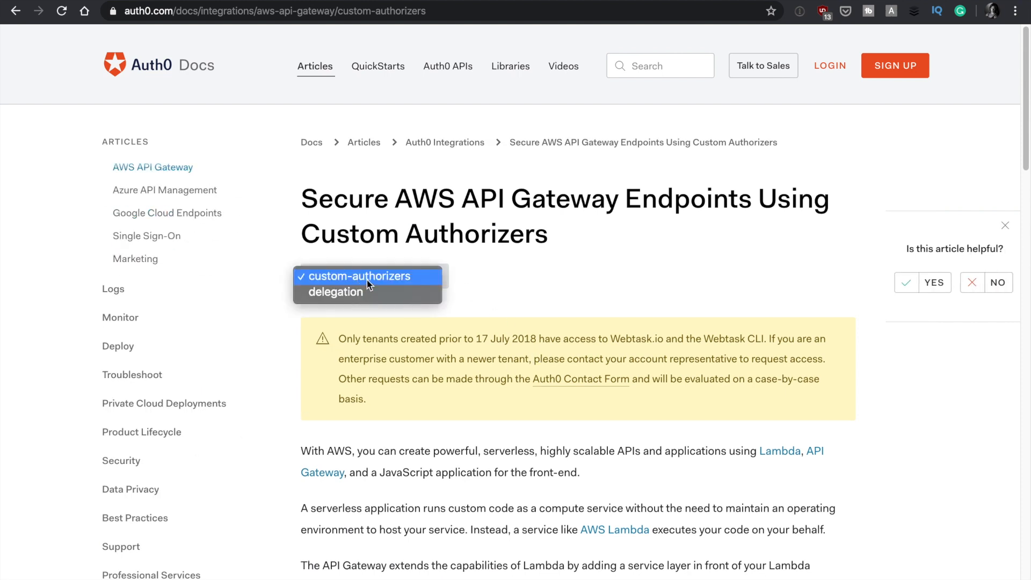
{"action": "mouse_move", "coordinate": [335, 292]}
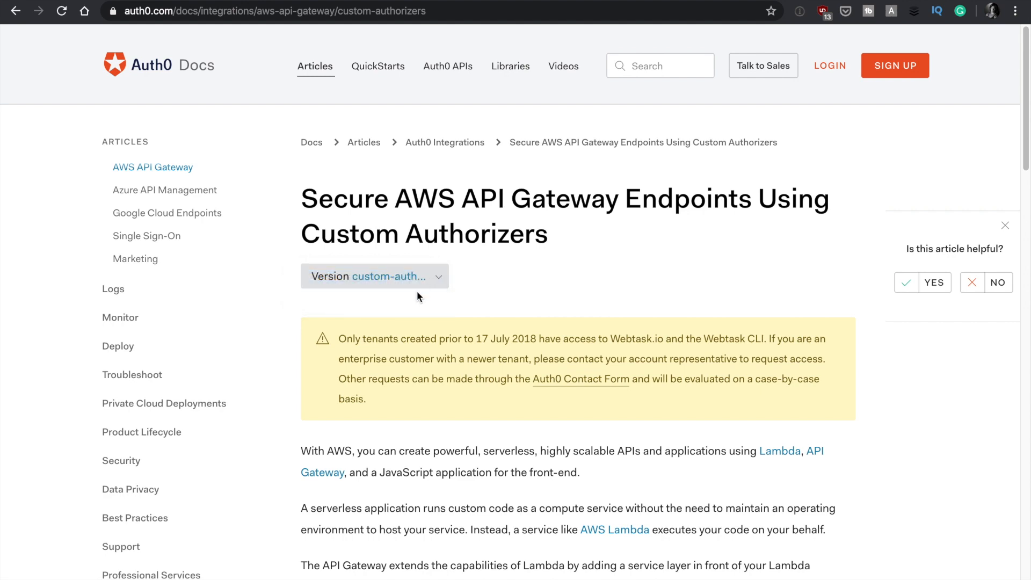
{"action": "scroll", "scroll_direction": "down", "scroll_amount": 3}
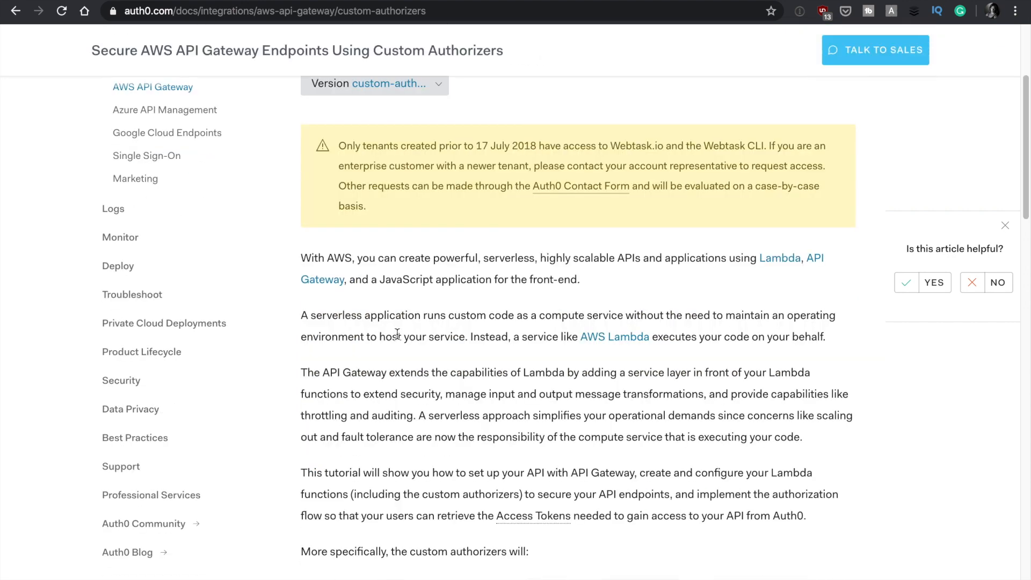
{"action": "scroll", "scroll_direction": "down", "scroll_amount": 3}
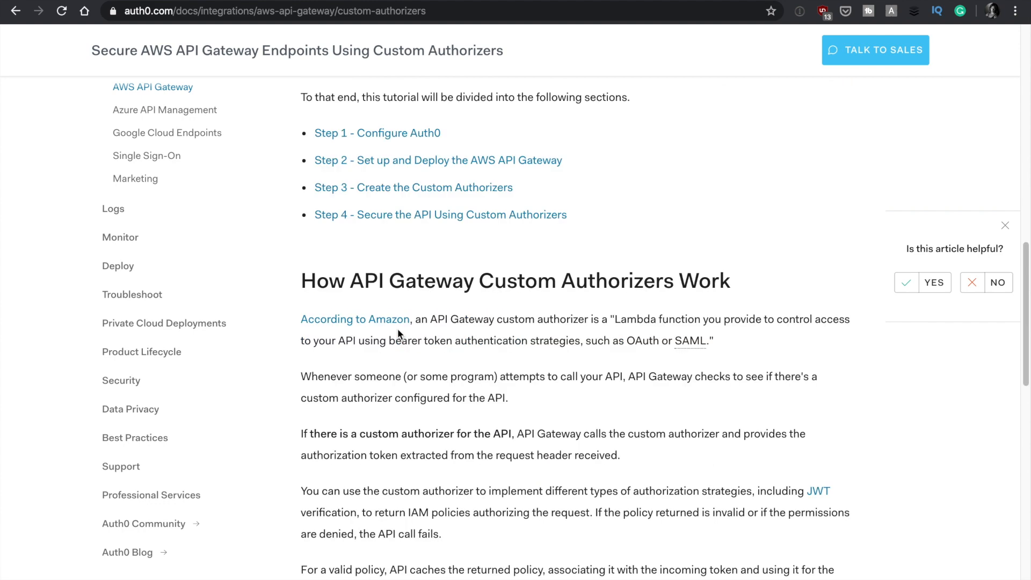
{"action": "scroll", "scroll_direction": "down", "scroll_amount": 3}
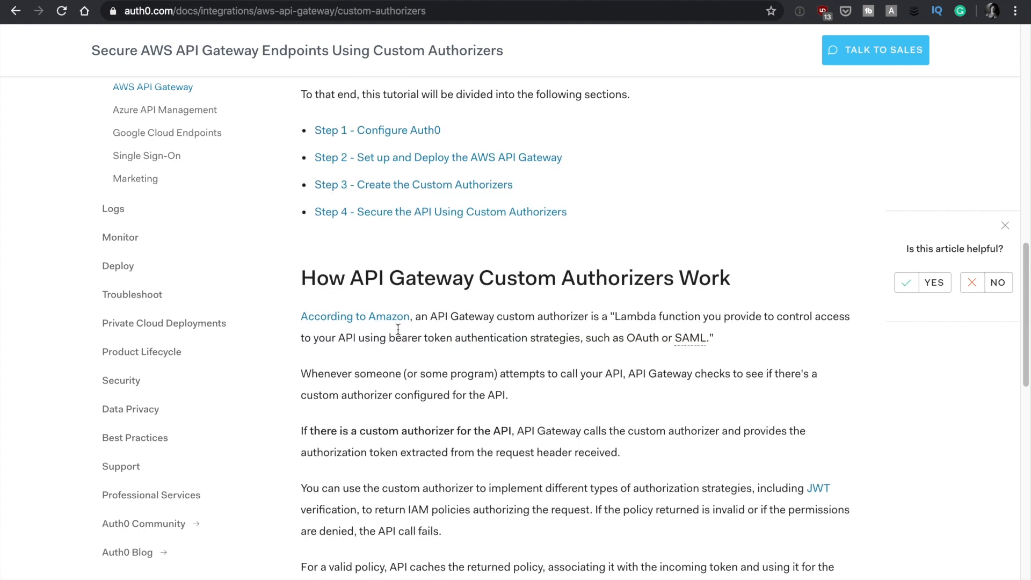
{"action": "mouse_move", "coordinate": [339, 310]}
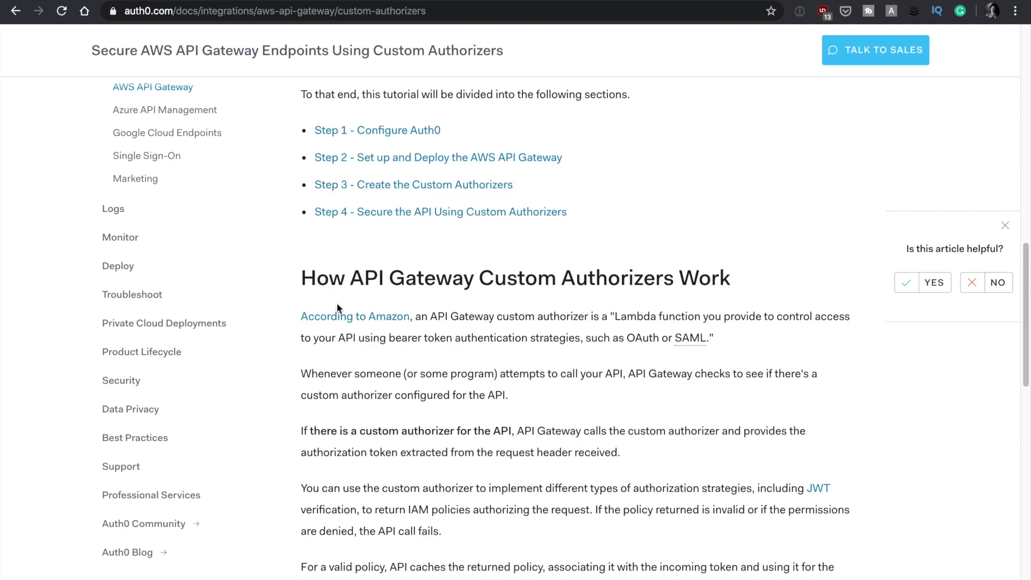
{"action": "mouse_move", "coordinate": [352, 297]}
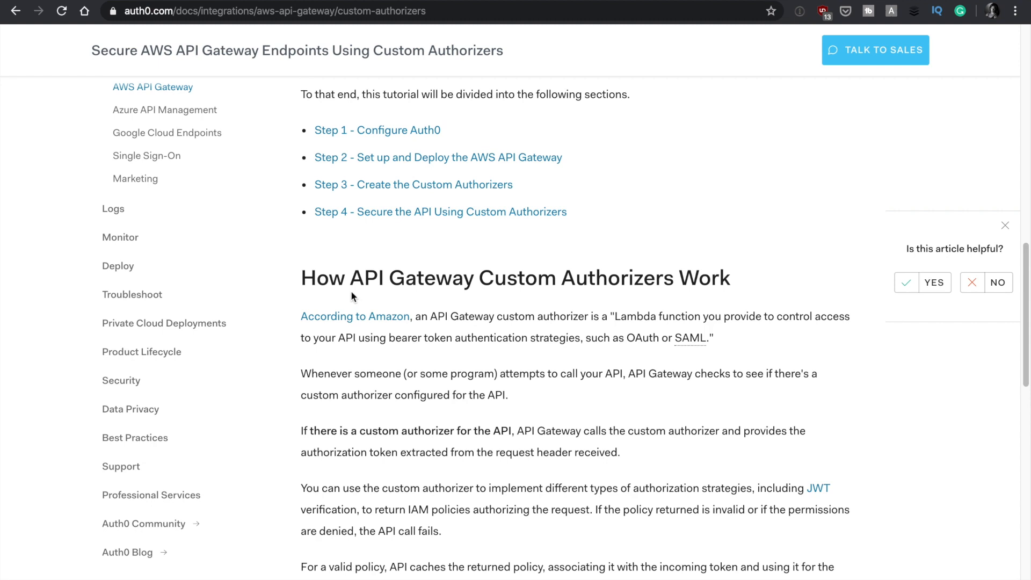
{"action": "mouse_move", "coordinate": [353, 295]}
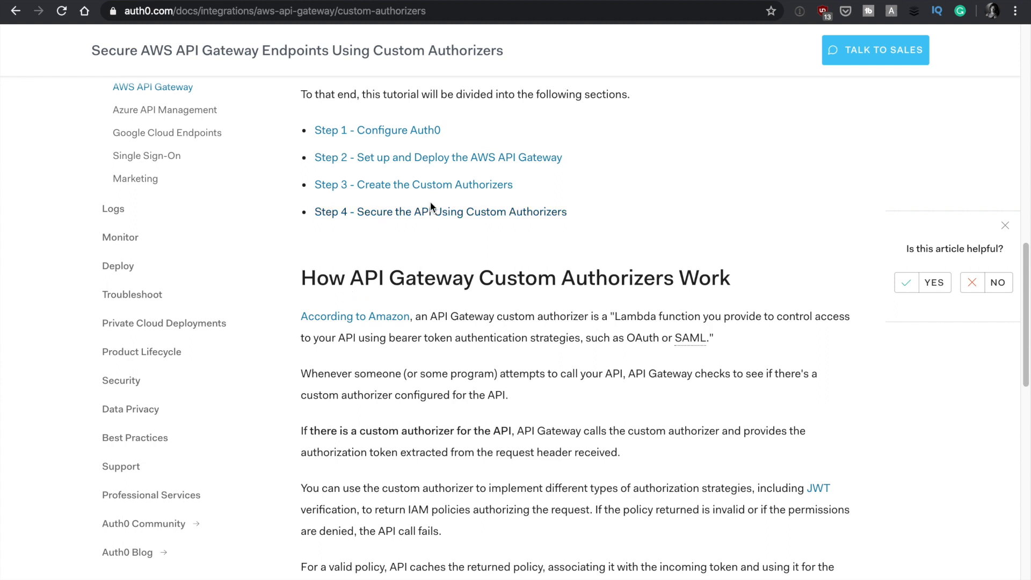
{"action": "mouse_move", "coordinate": [448, 185]}
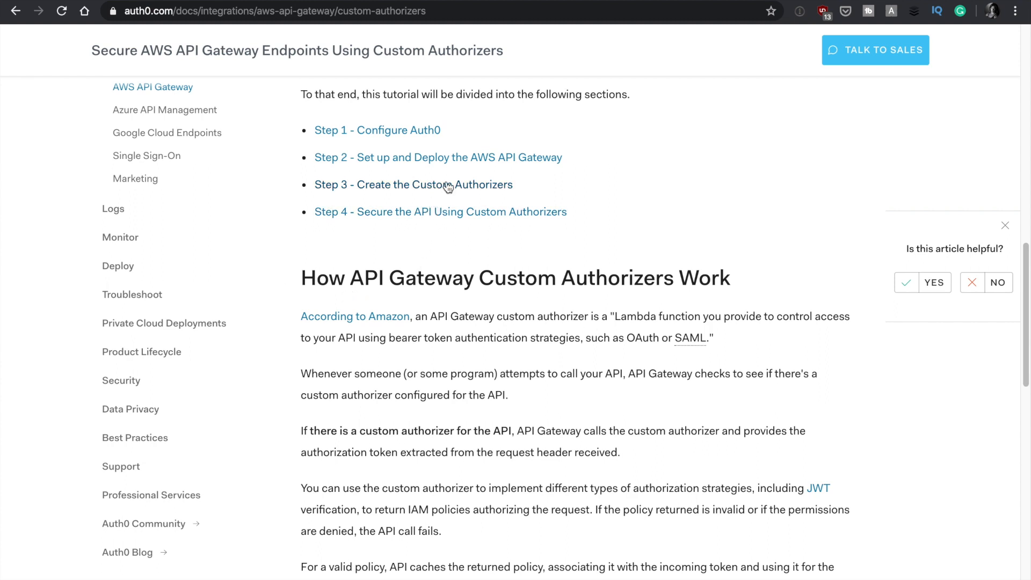
{"action": "left_click", "coordinate": [413, 184]}
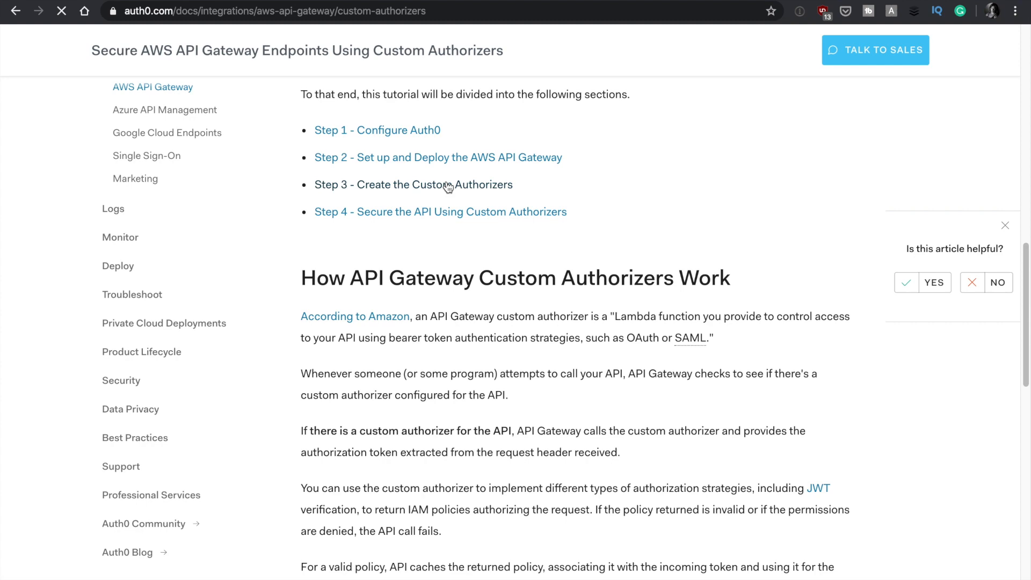
- Load the Part 3 custom authorizers tutorial and scroll toward the sample repository link
{"action": "left_click", "coordinate": [413, 185]}
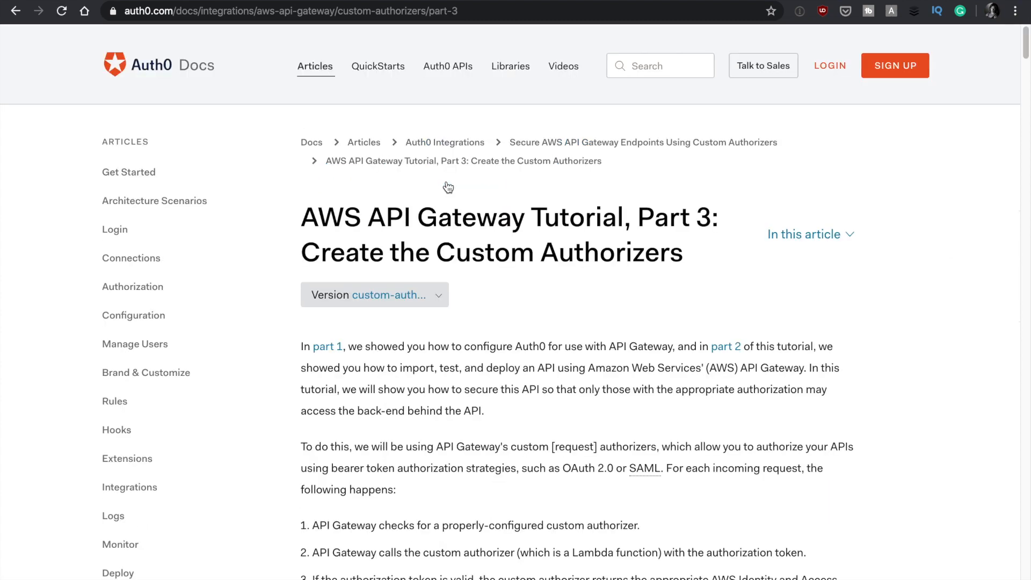
{"action": "scroll", "scroll_direction": "down", "scroll_amount": 3}
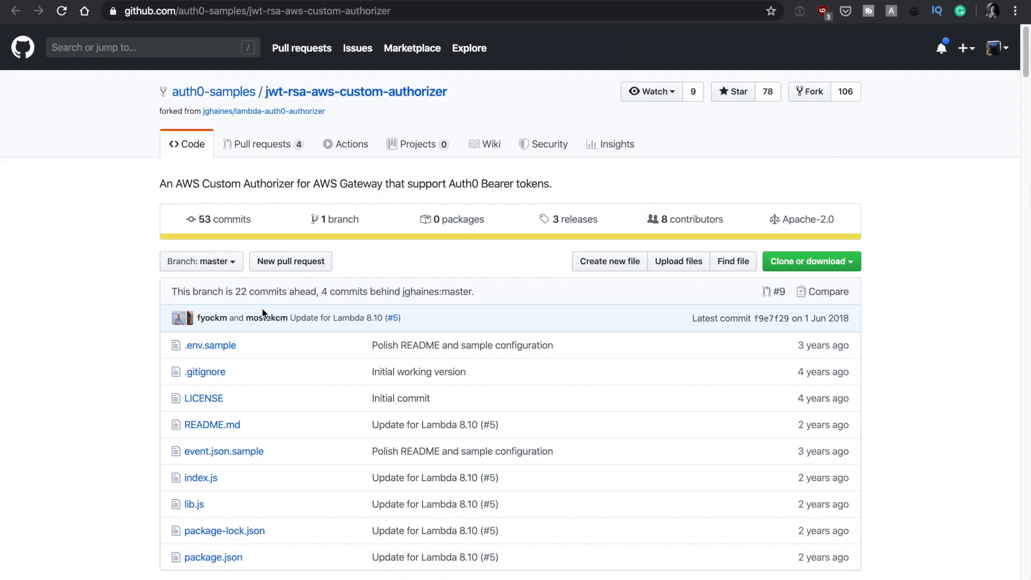
- Open lib.js in the jwt-rsa-aws-custom-authorizer repository and read through its code
{"action": "scroll", "scroll_direction": "down", "scroll_amount": 3}
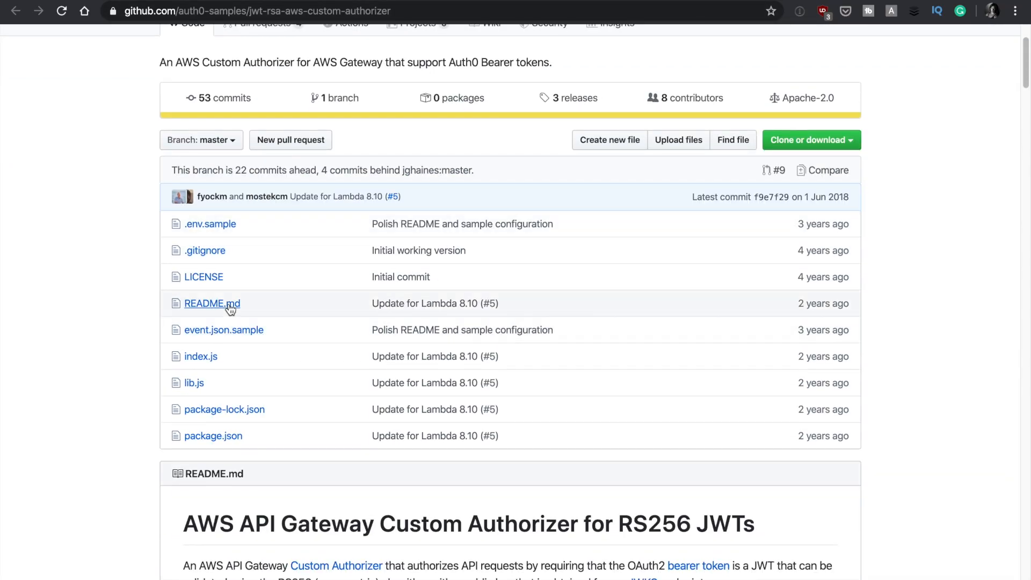
{"action": "mouse_move", "coordinate": [211, 303]}
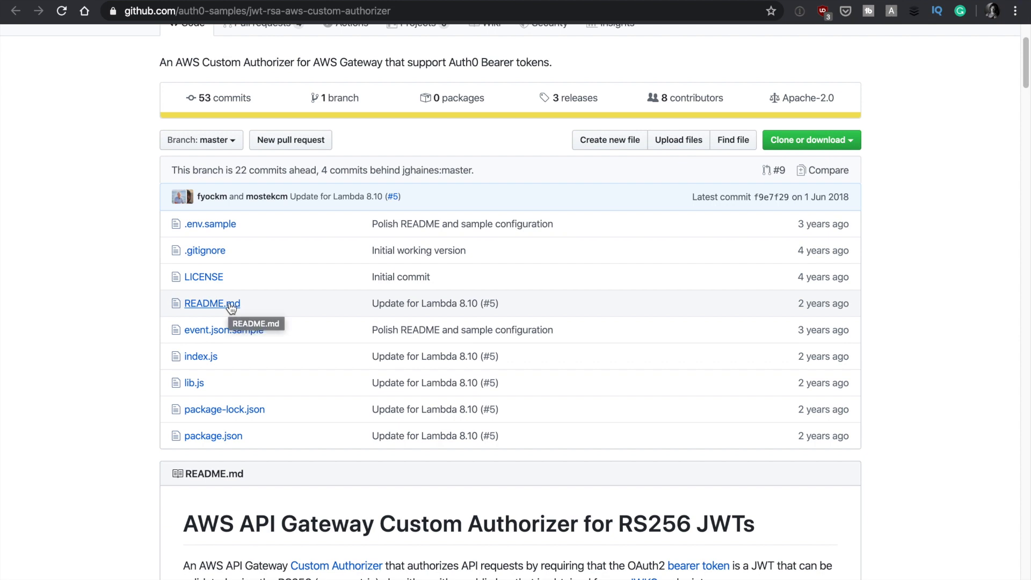
{"action": "mouse_move", "coordinate": [220, 314]}
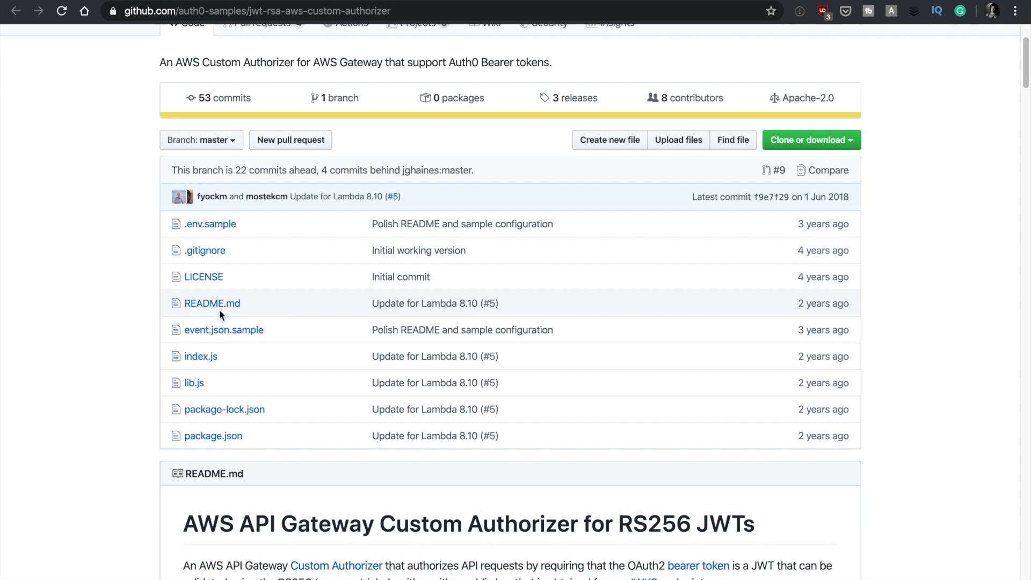
{"action": "mouse_move", "coordinate": [194, 383]}
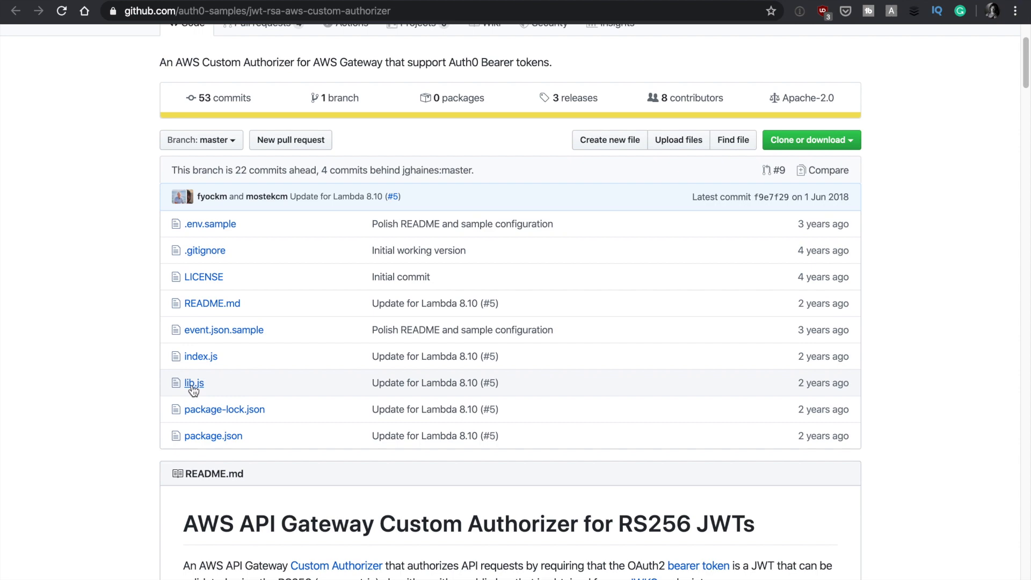
{"action": "left_click", "coordinate": [194, 383]}
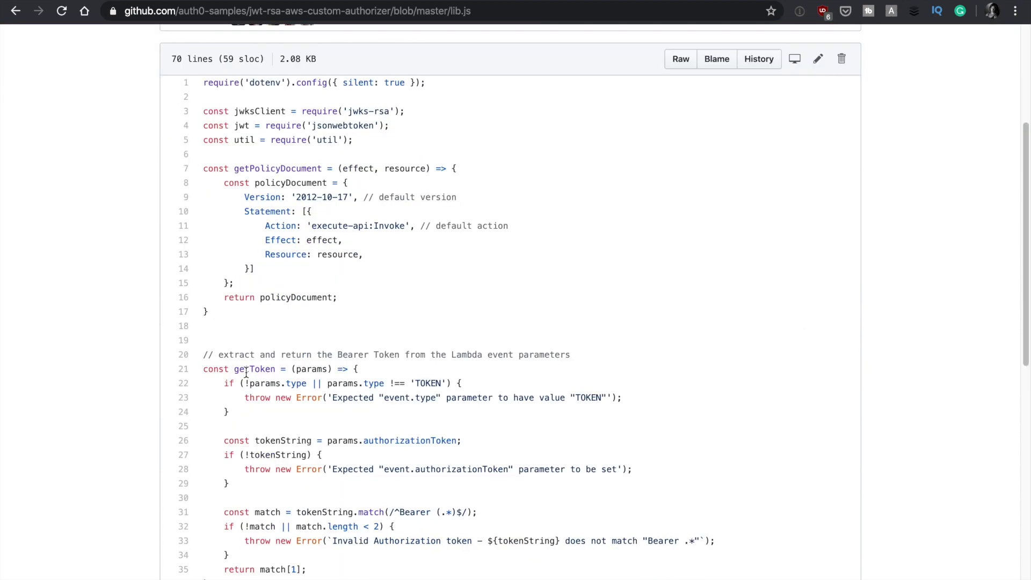
{"action": "scroll", "scroll_direction": "down", "scroll_amount": 3}
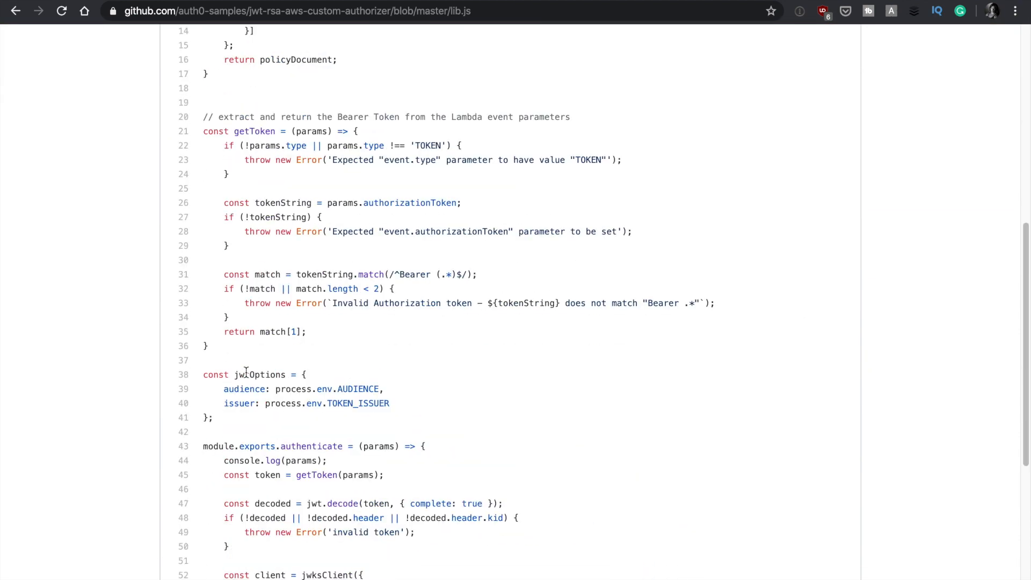
{"action": "scroll", "scroll_direction": "down", "scroll_amount": 3}
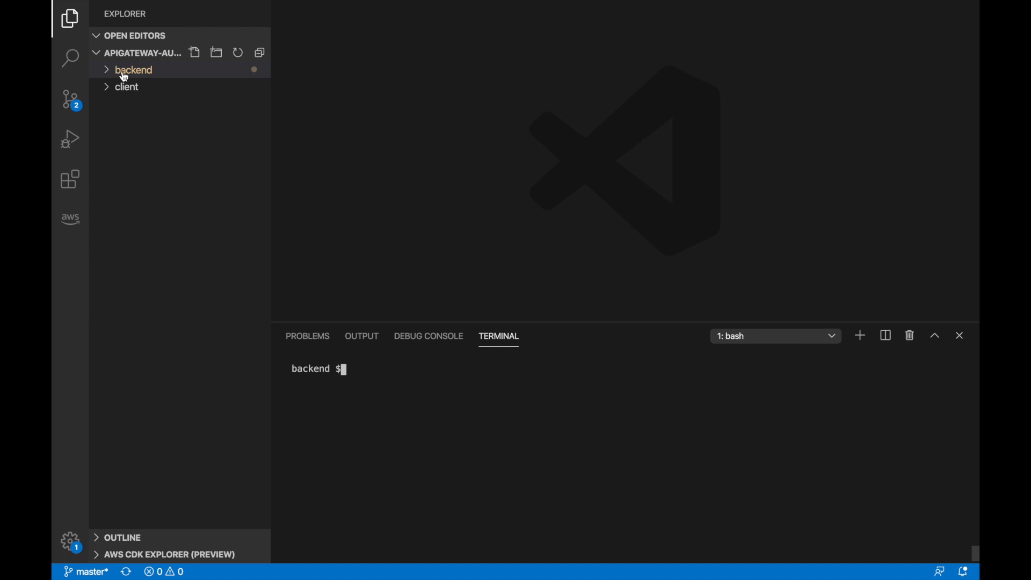
- Open client/src/views/ExternalApi.js and select the Bearer-token fetch URL in callApi
{"action": "left_click", "coordinate": [134, 70]}
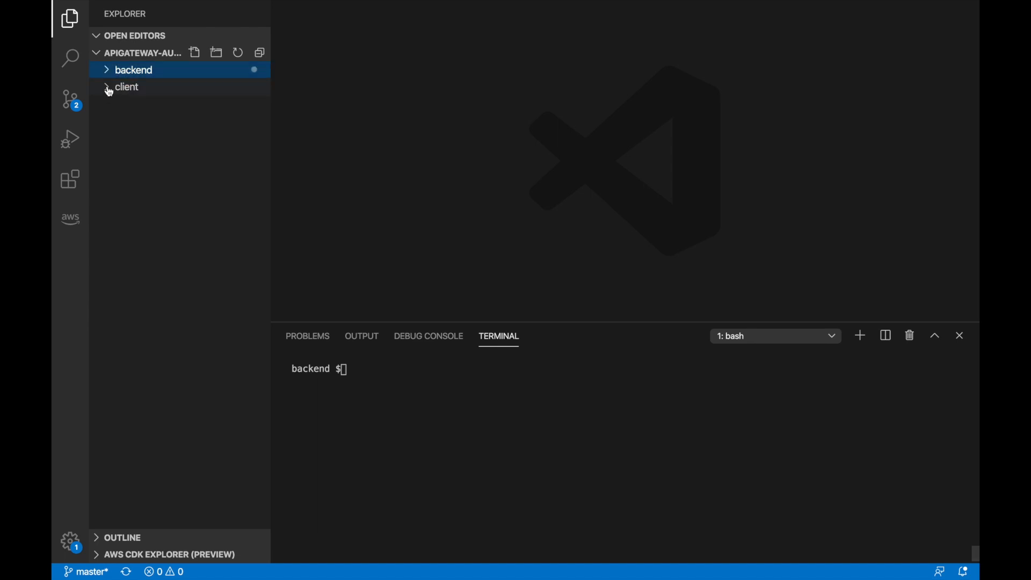
{"action": "left_click", "coordinate": [126, 87]}
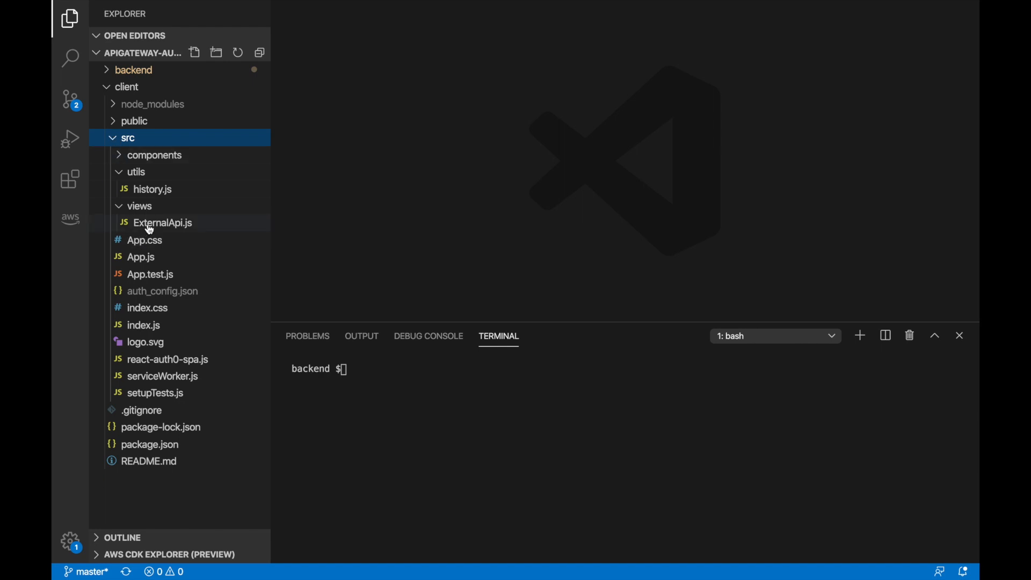
{"action": "double_click", "coordinate": [162, 223]}
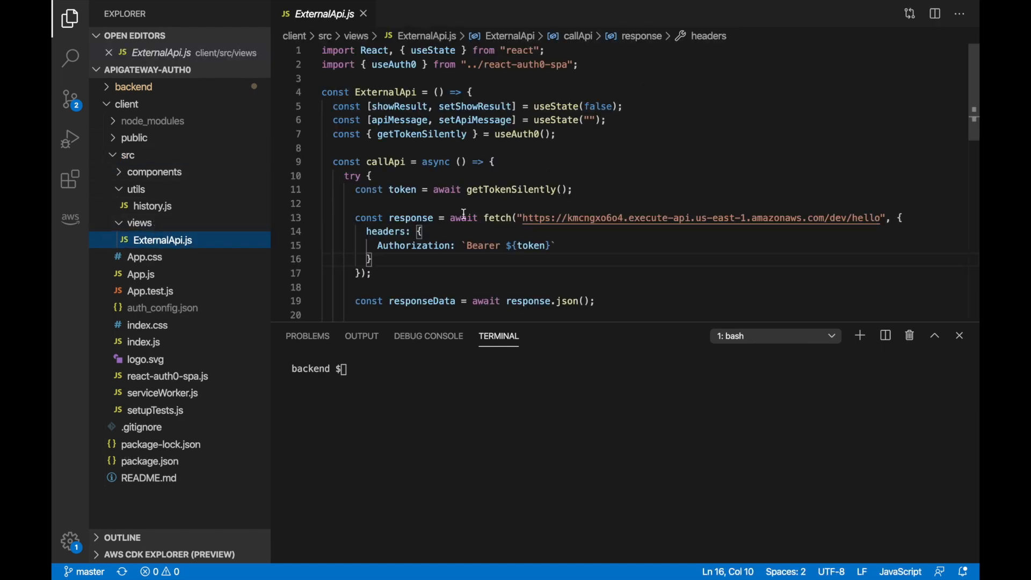
{"action": "left_click_drag", "start_coordinate": [371, 175], "coordinate": [506, 217]}
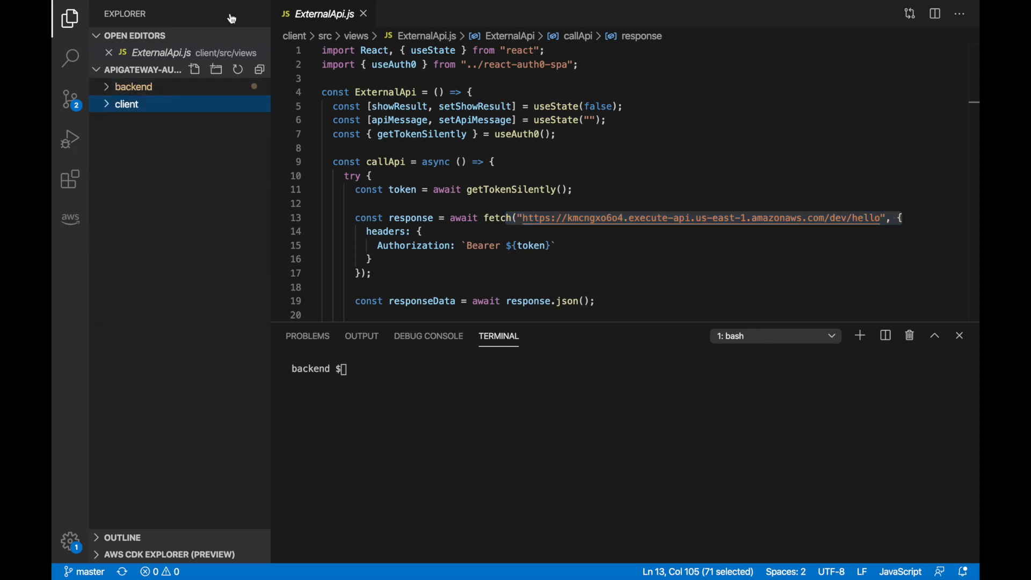
- Open backend template.yml, fold MyApi, HelloFunction and the outputs, then unfold HelloFunction
{"action": "left_click", "coordinate": [133, 86]}
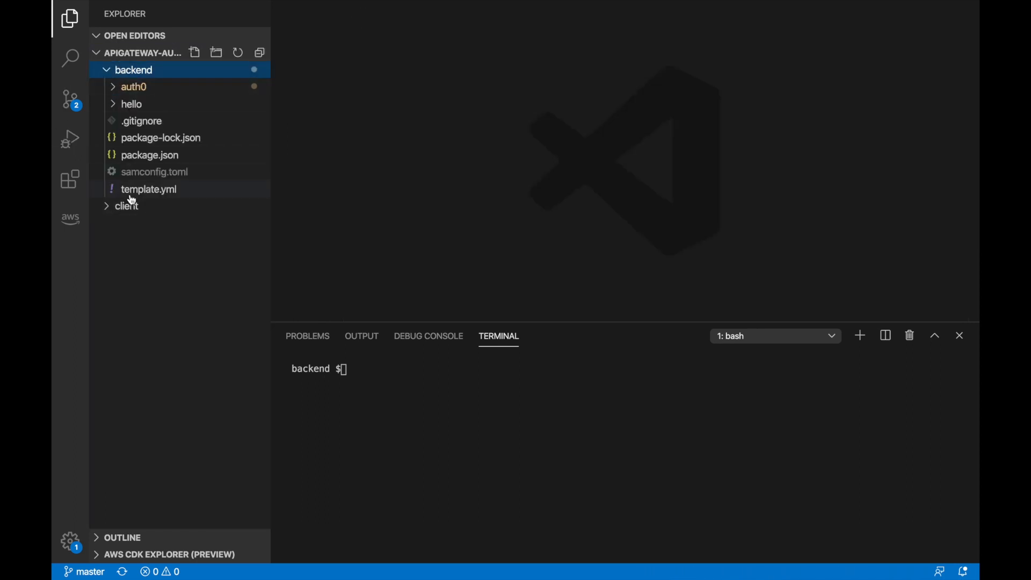
{"action": "left_click", "coordinate": [148, 189]}
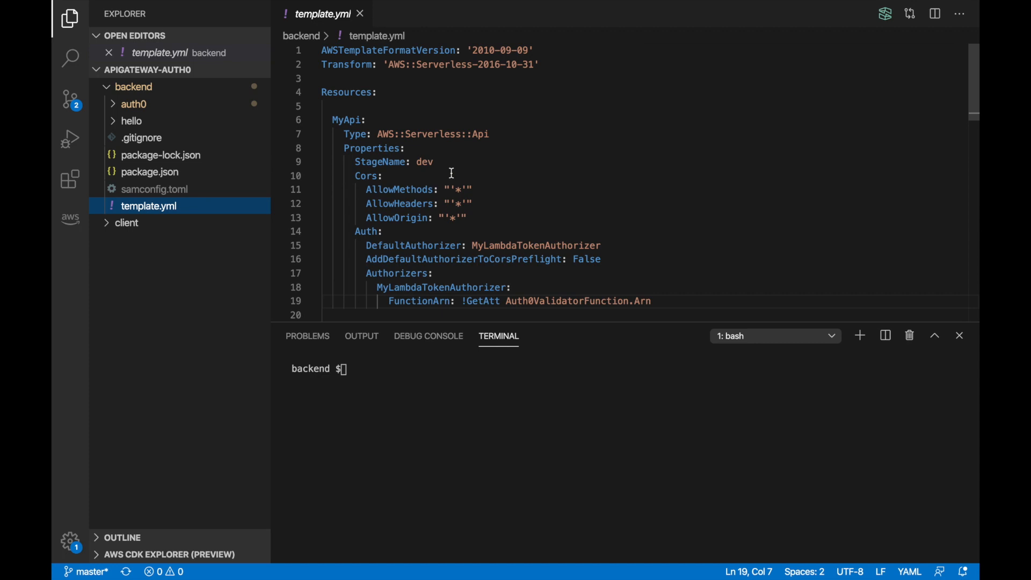
{"action": "left_click", "coordinate": [314, 119]}
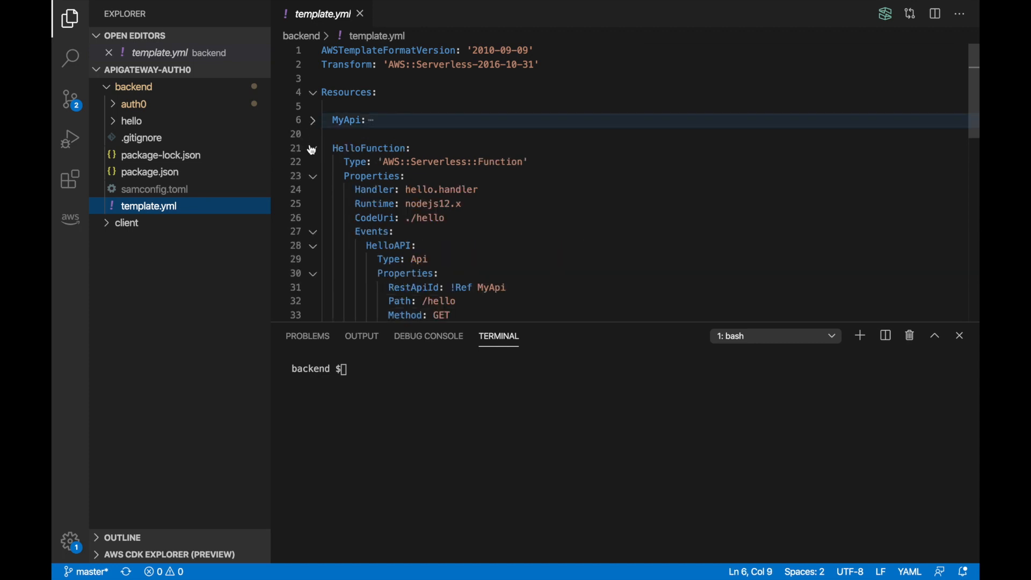
{"action": "left_click", "coordinate": [313, 148]}
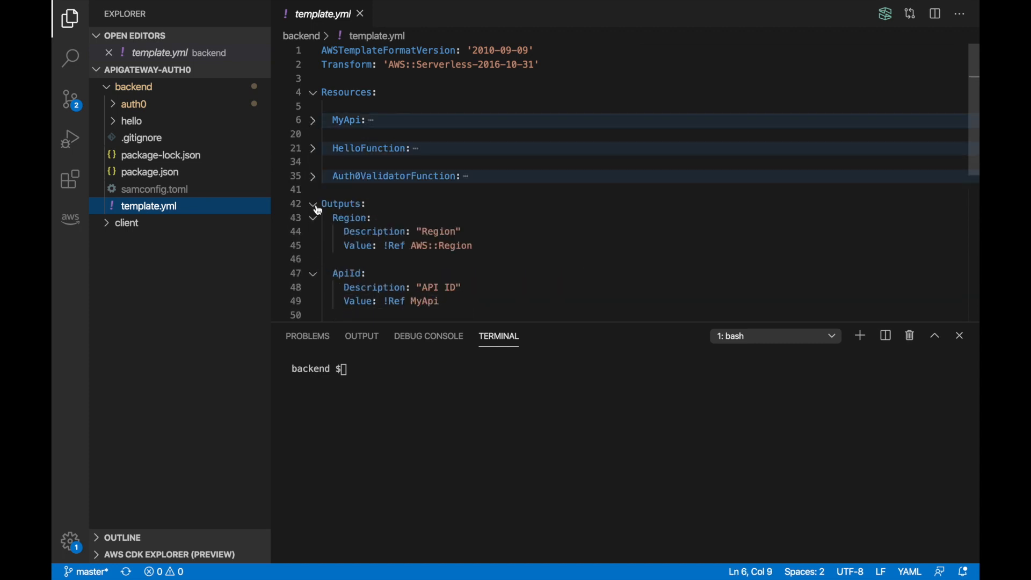
{"action": "left_click", "coordinate": [314, 218]}
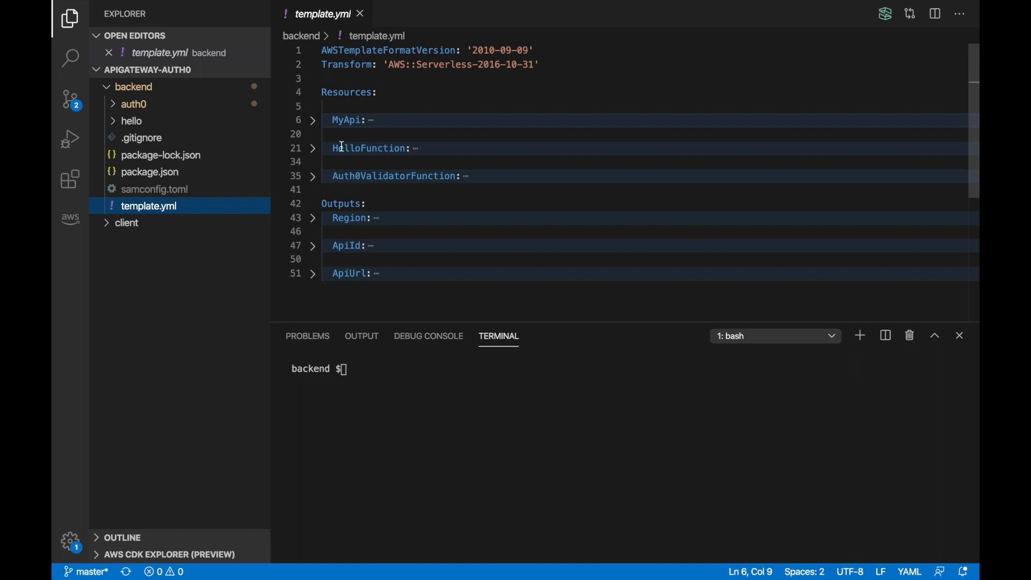
{"action": "mouse_move", "coordinate": [346, 172]}
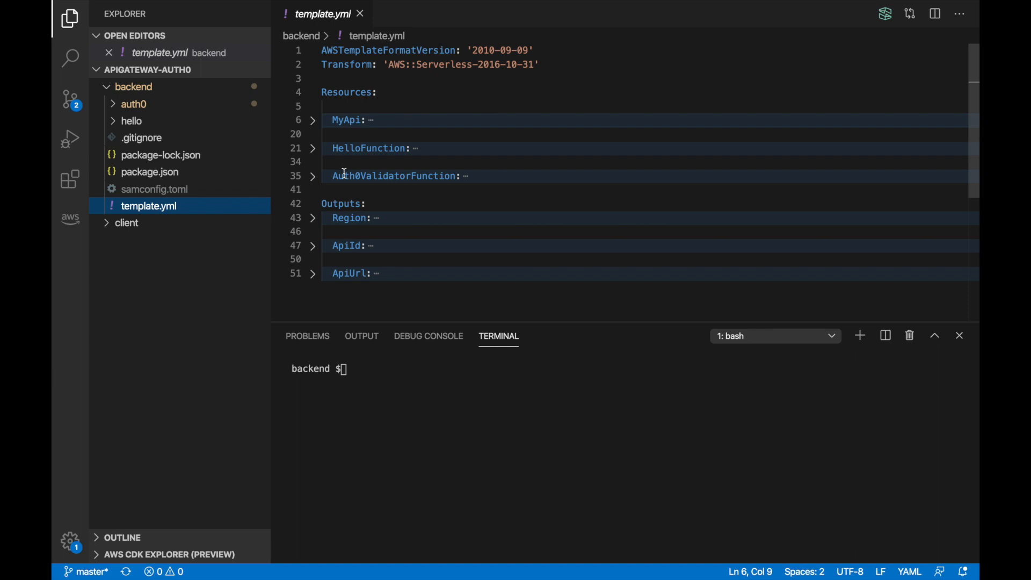
{"action": "mouse_move", "coordinate": [340, 119]}
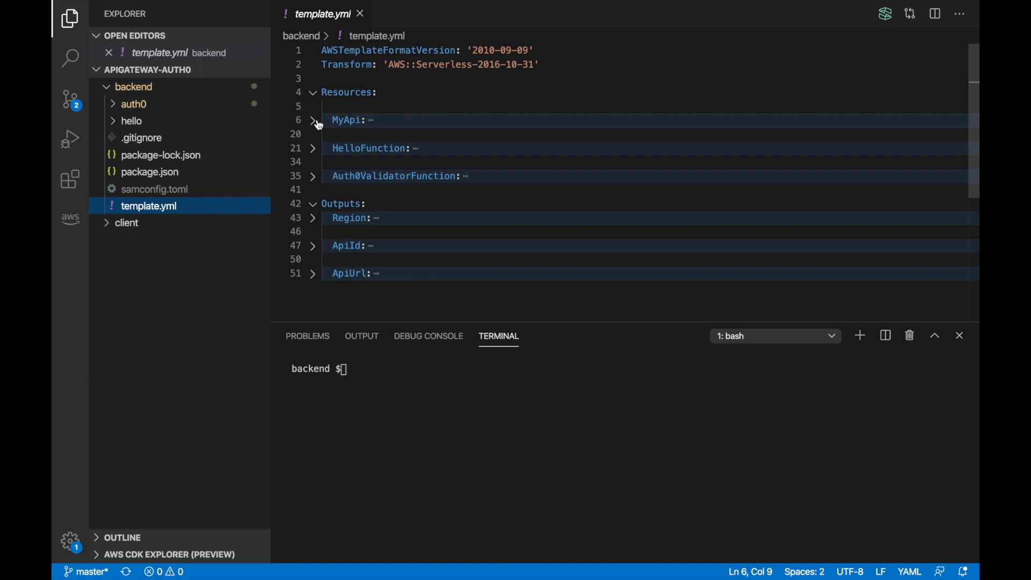
{"action": "left_click", "coordinate": [314, 148]}
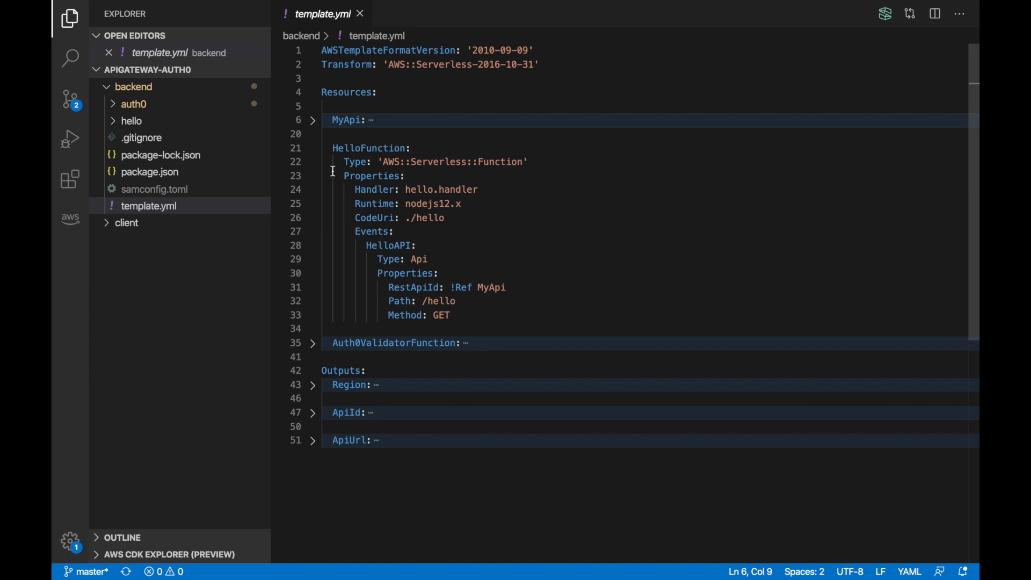
{"action": "mouse_move", "coordinate": [457, 315]}
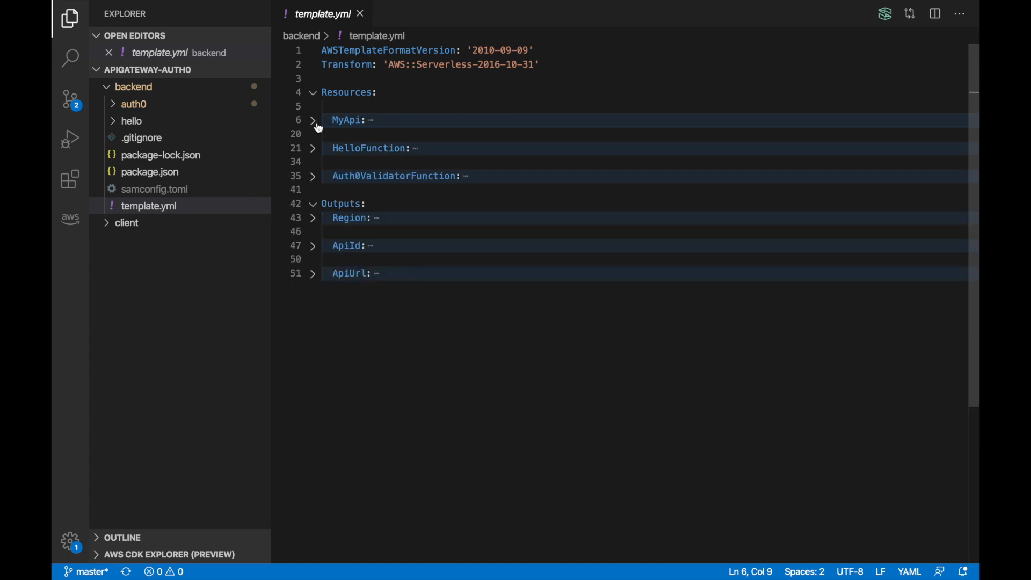
- Unfold MyApi and Auth0ValidatorFunction, highlight the authorizer names, and list the auth0 folder
{"action": "left_click", "coordinate": [313, 119]}
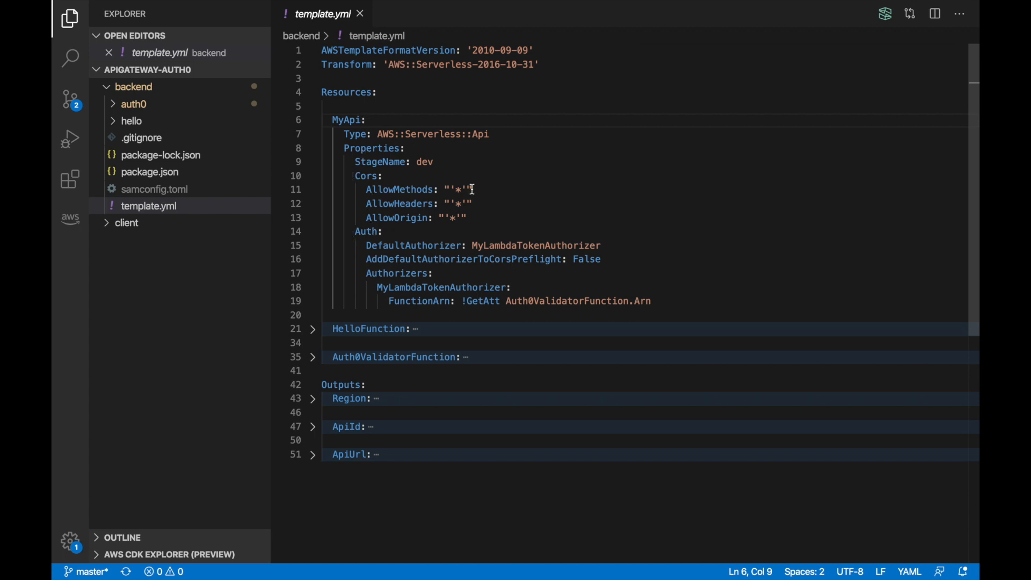
{"action": "mouse_move", "coordinate": [377, 206]}
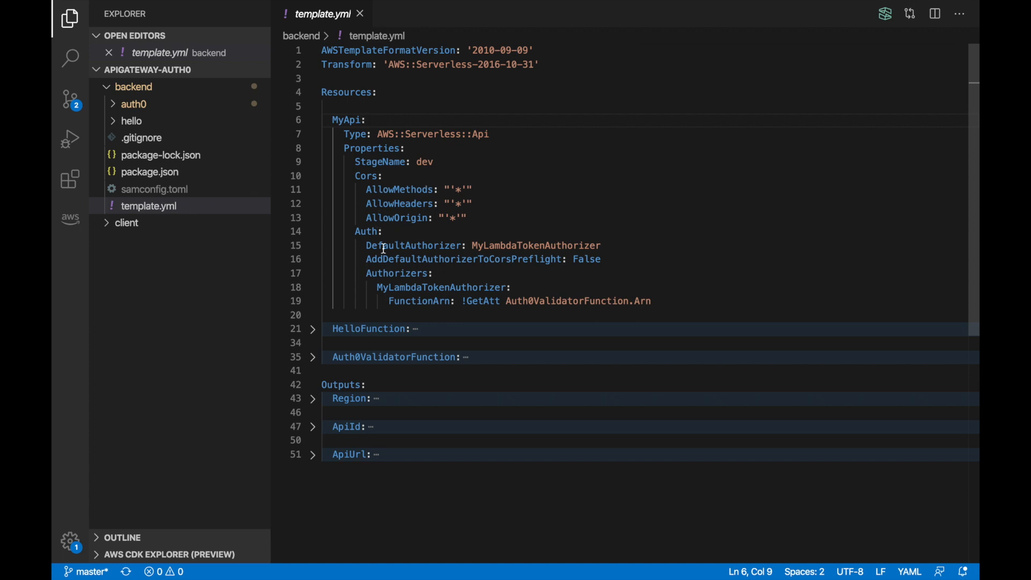
{"action": "mouse_move", "coordinate": [354, 231]}
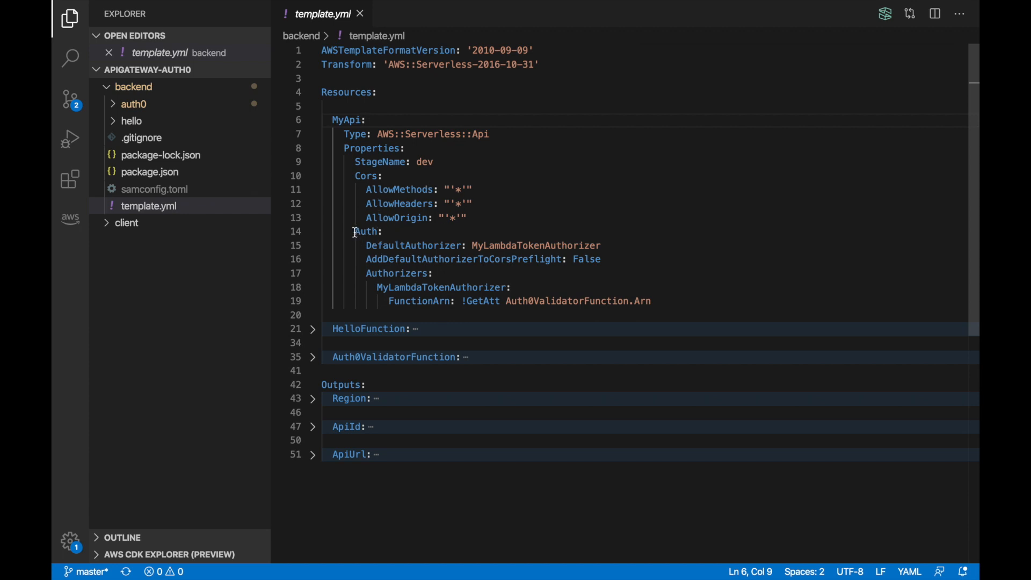
{"action": "double_click", "coordinate": [536, 245]}
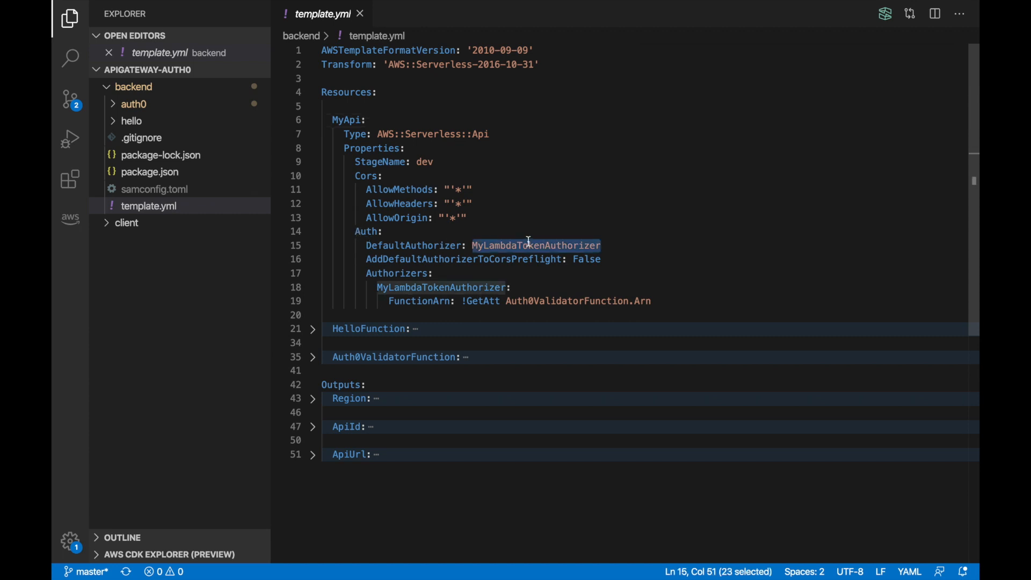
{"action": "mouse_move", "coordinate": [407, 297]}
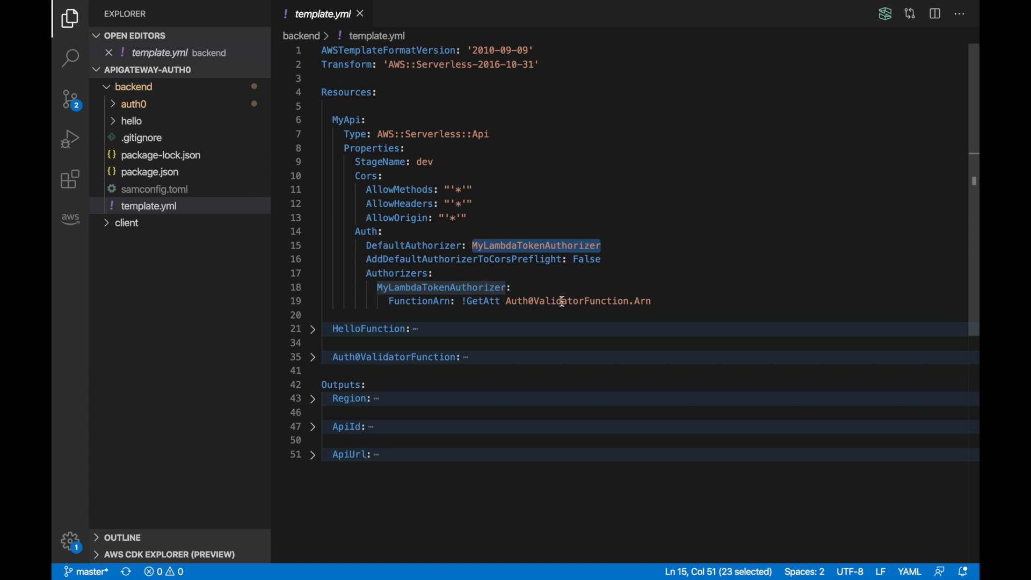
{"action": "double_click", "coordinate": [566, 301]}
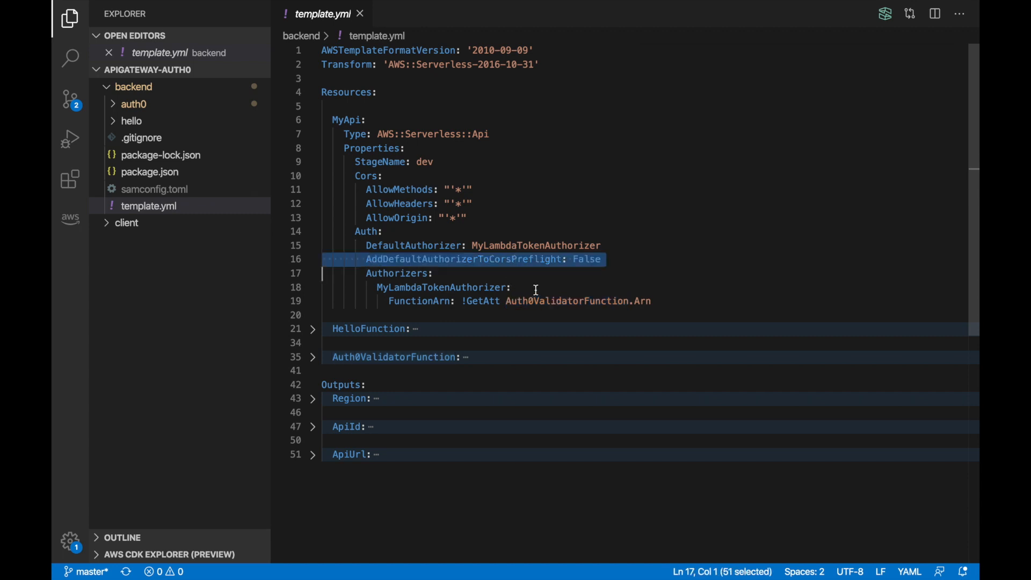
{"action": "mouse_move", "coordinate": [543, 269]}
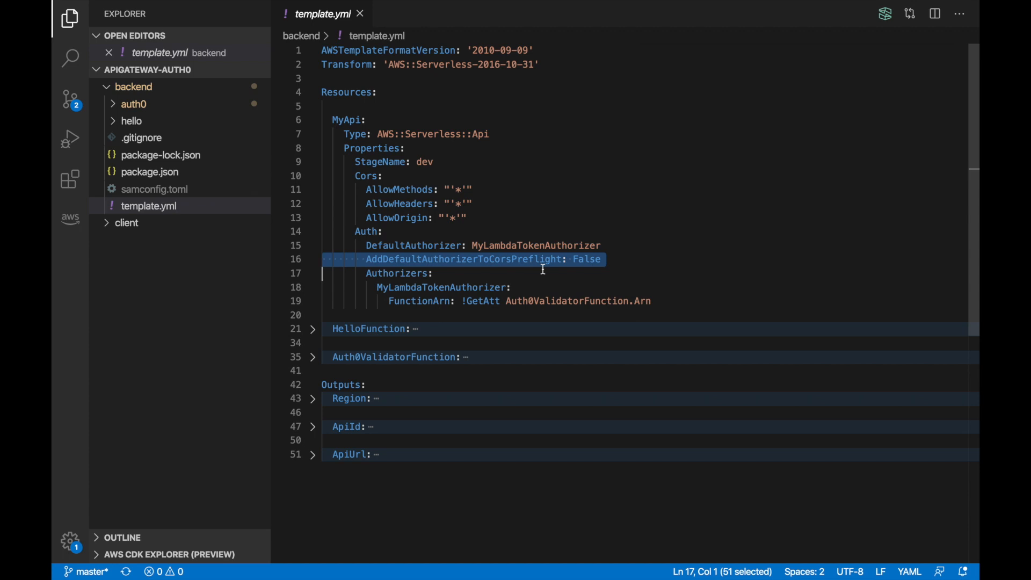
{"action": "mouse_move", "coordinate": [475, 288]}
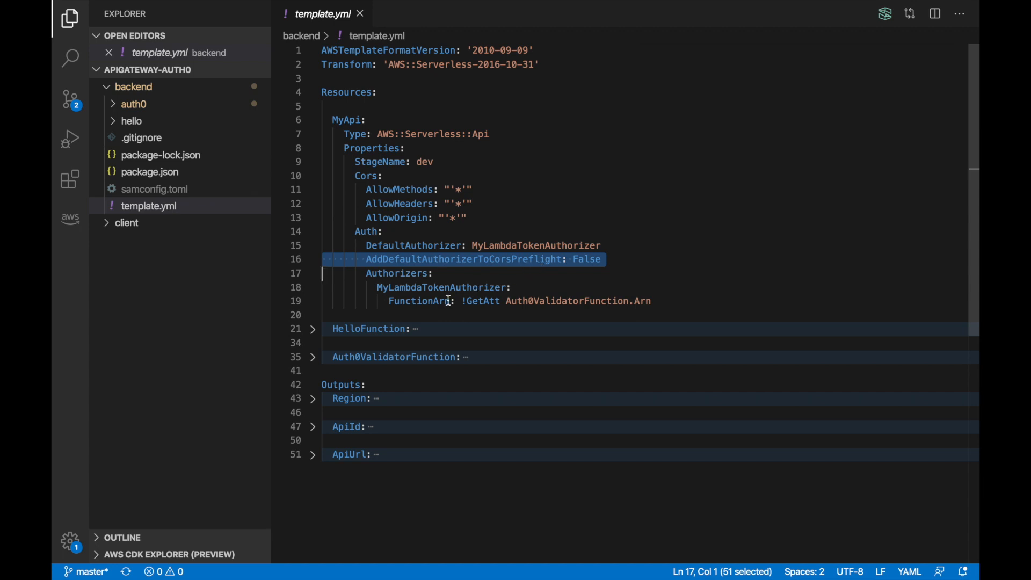
{"action": "mouse_move", "coordinate": [406, 314]}
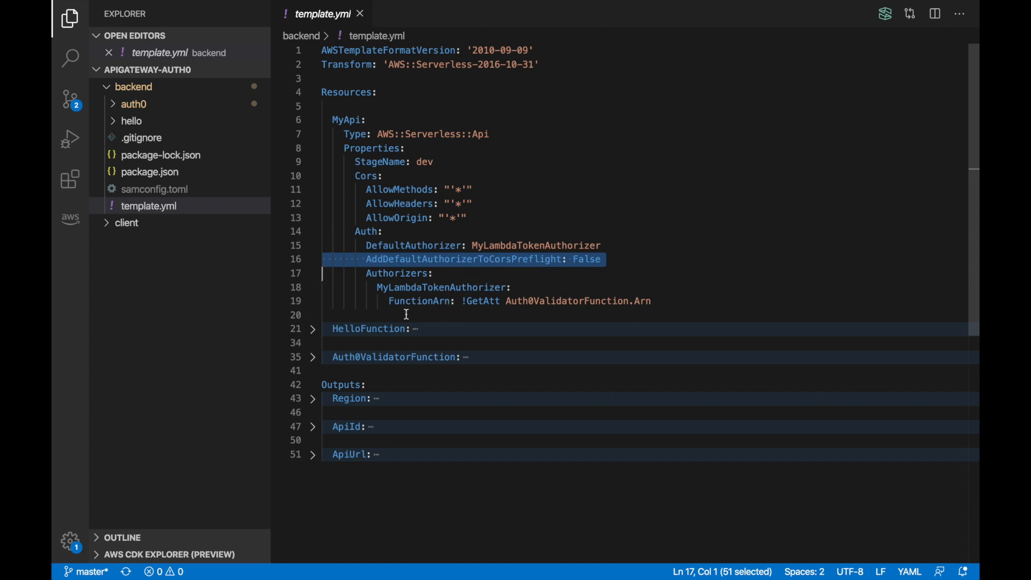
{"action": "mouse_move", "coordinate": [319, 362]}
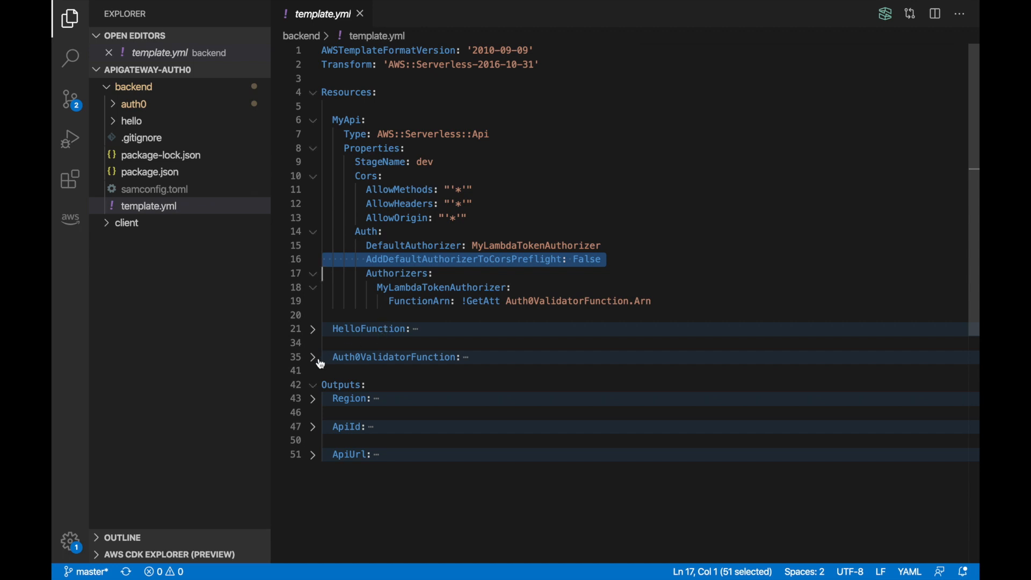
{"action": "left_click", "coordinate": [313, 357]}
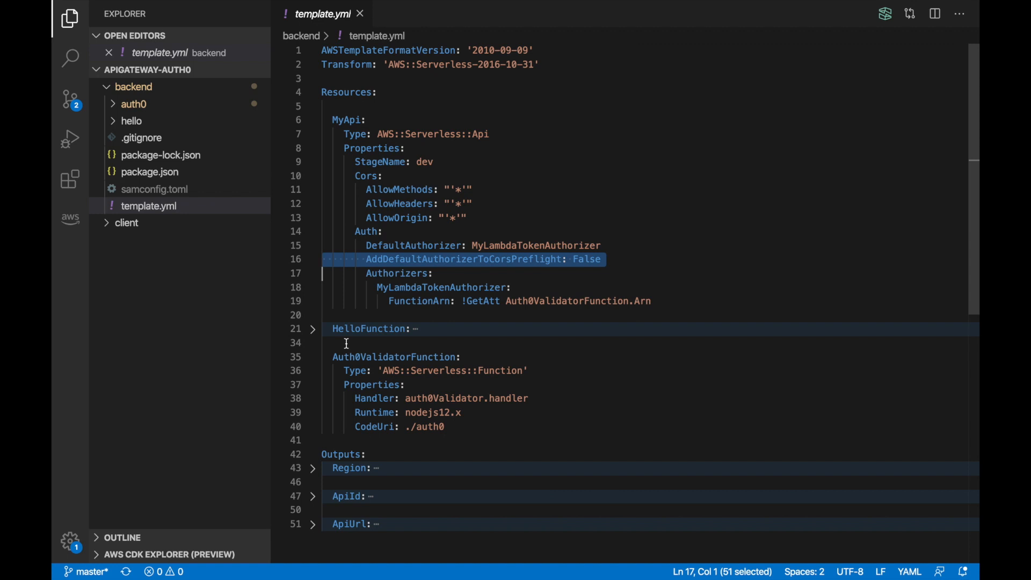
{"action": "mouse_move", "coordinate": [374, 340]}
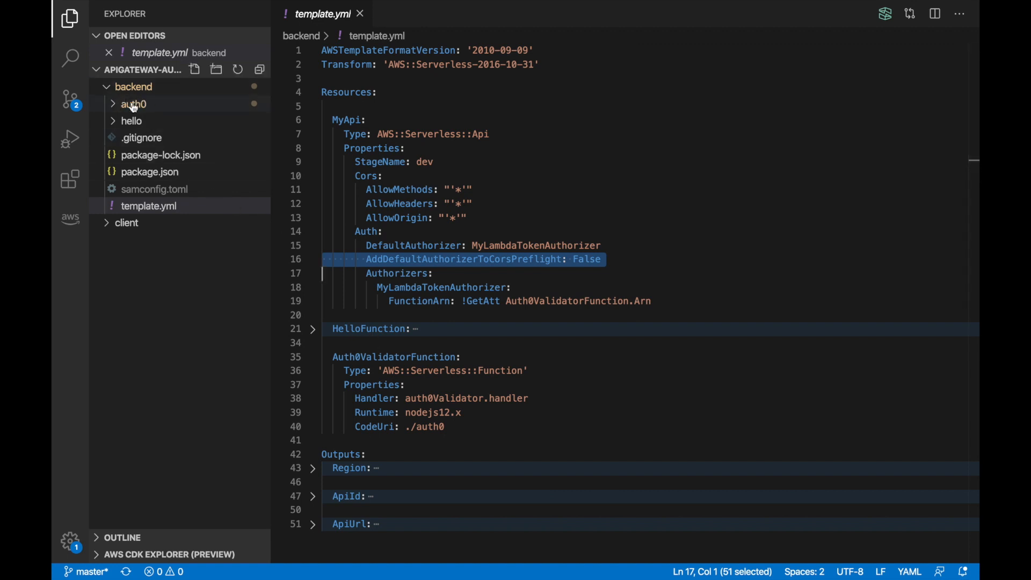
{"action": "left_click", "coordinate": [134, 104]}
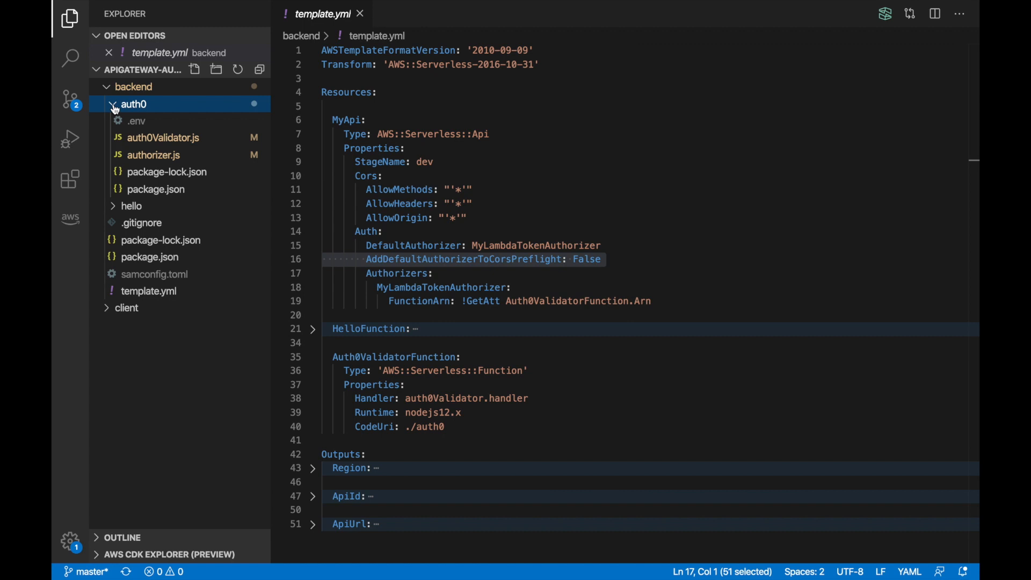
{"action": "mouse_move", "coordinate": [152, 161]}
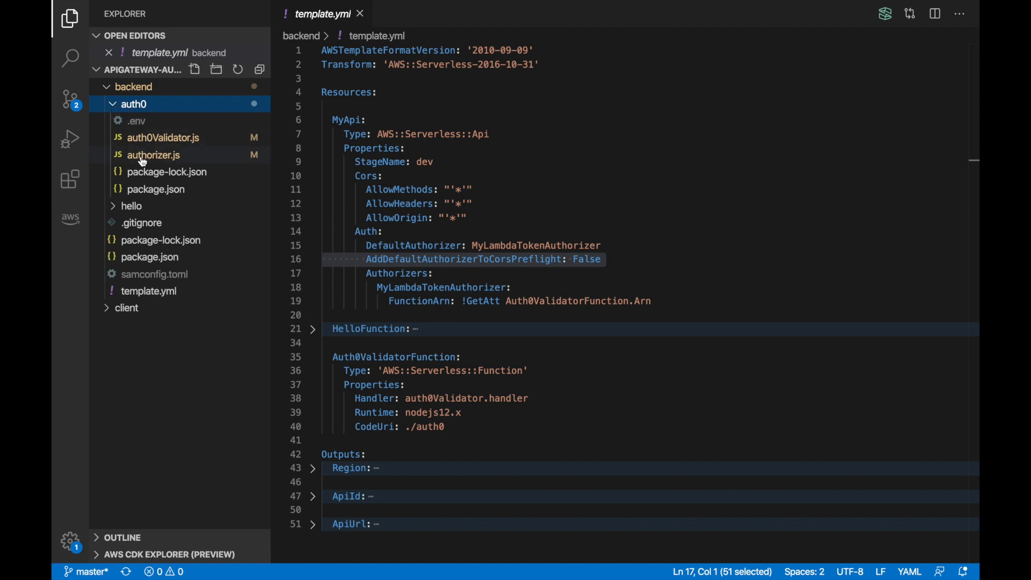
{"action": "mouse_move", "coordinate": [153, 155]}
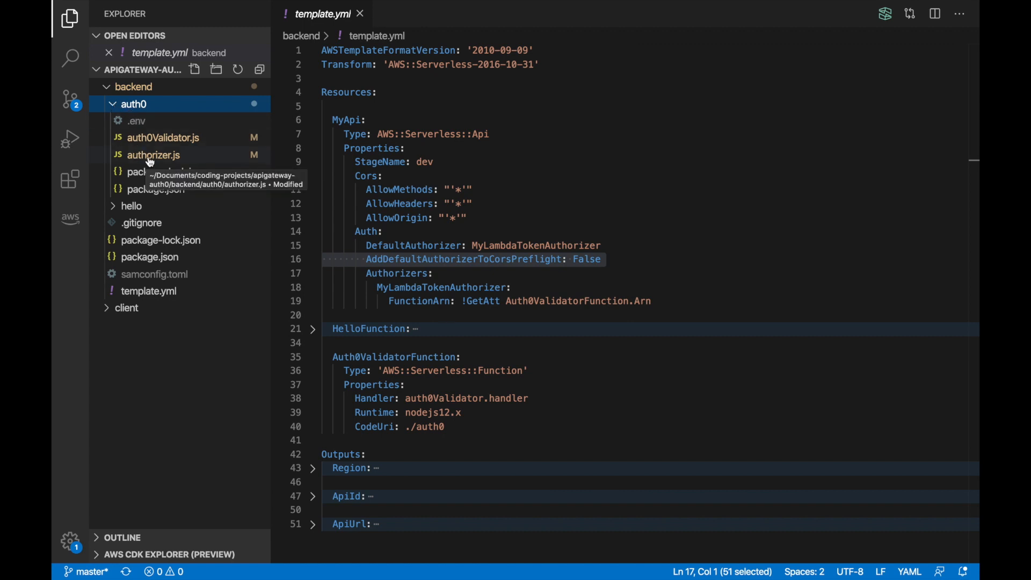
{"action": "mouse_move", "coordinate": [155, 138]}
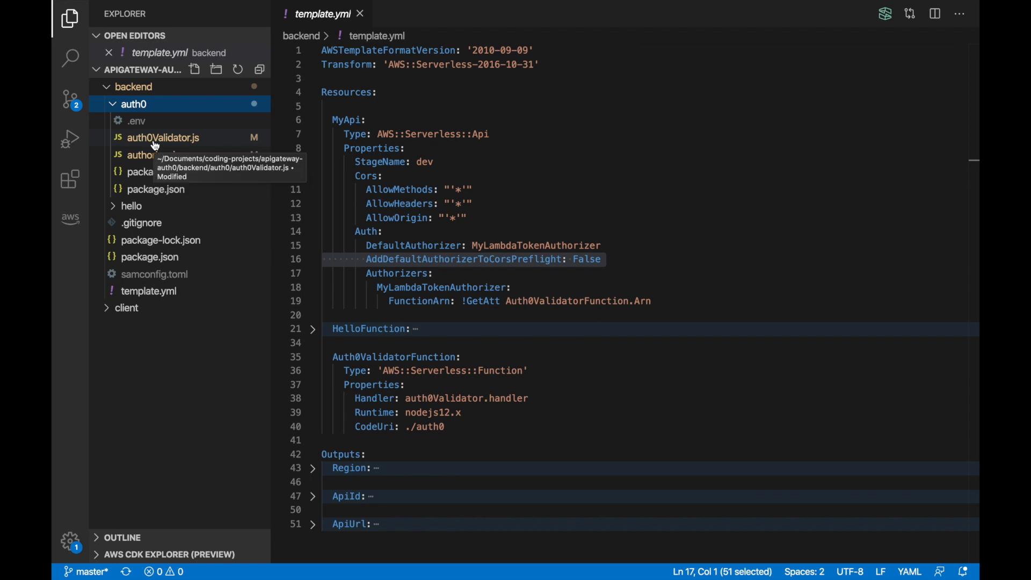
{"action": "left_click", "coordinate": [153, 154]}
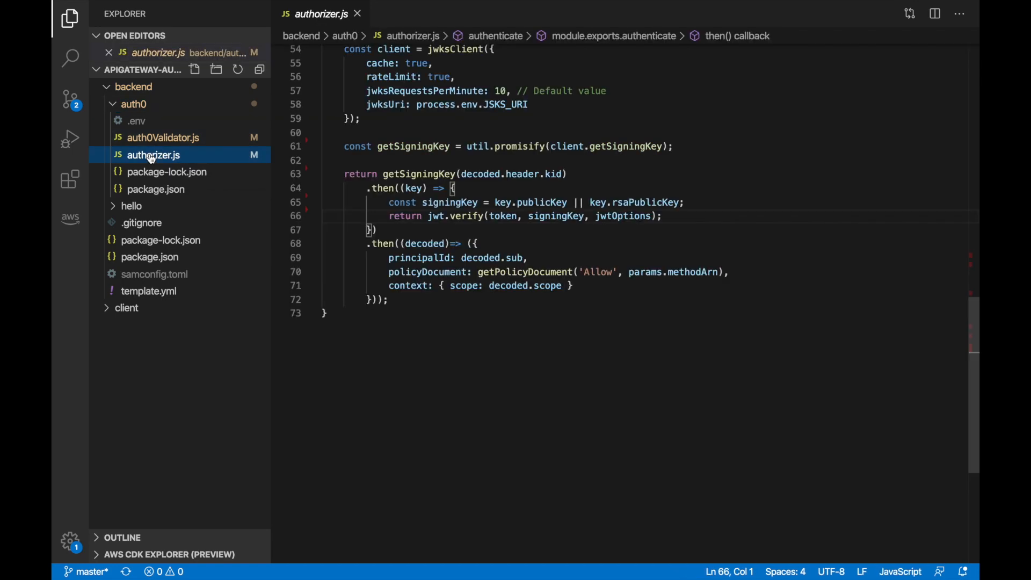
{"action": "scroll", "scroll_direction": "up", "scroll_amount": 3}
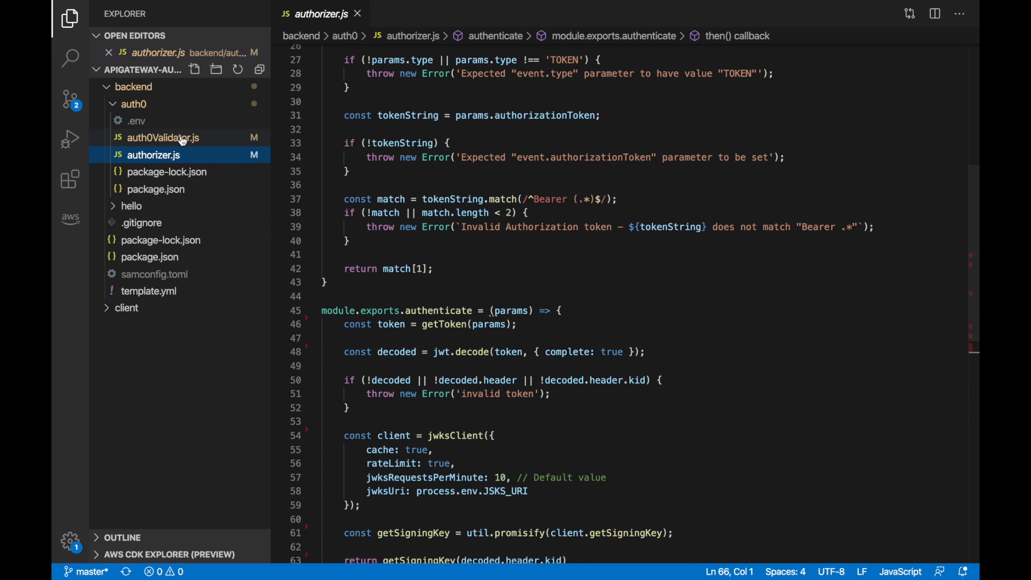
{"action": "left_click", "coordinate": [163, 137]}
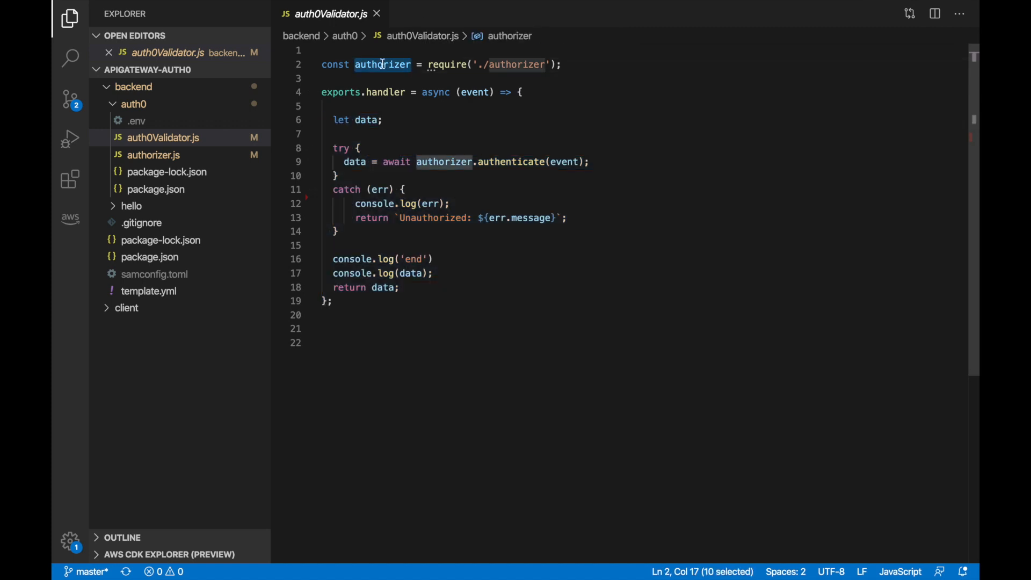
{"action": "mouse_move", "coordinate": [551, 154]}
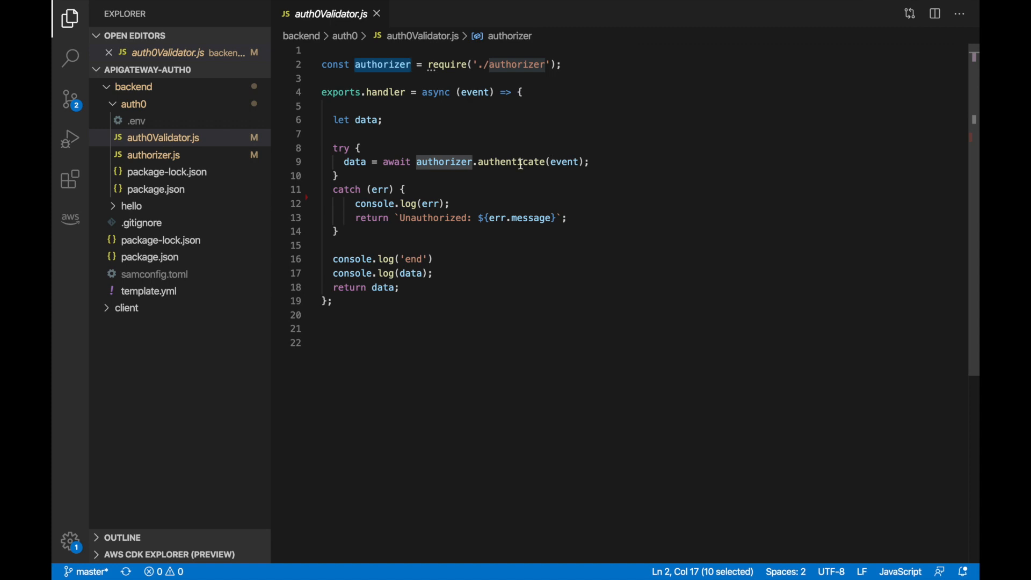
{"action": "mouse_move", "coordinate": [191, 160]}
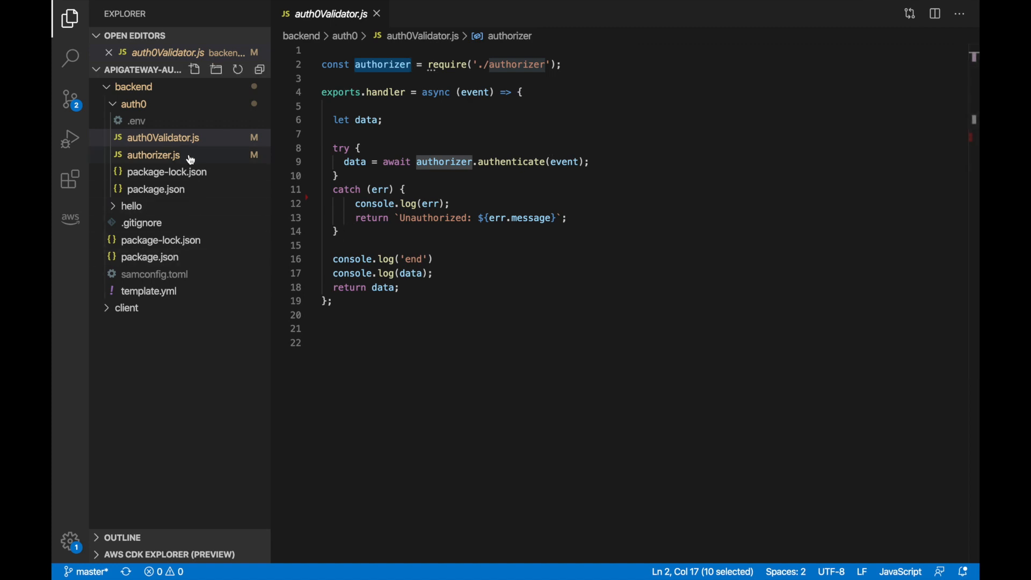
{"action": "mouse_move", "coordinate": [153, 155]}
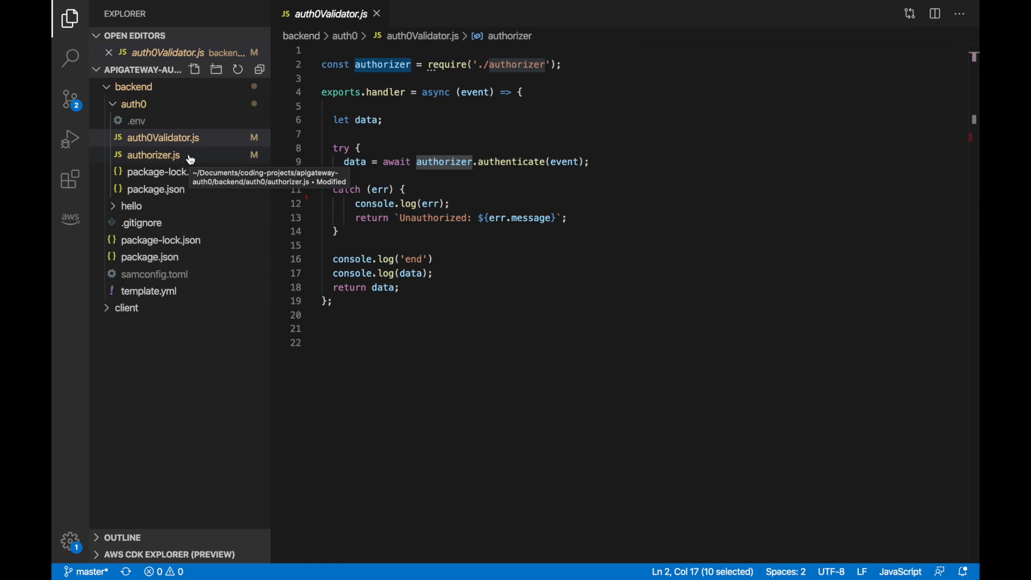
{"action": "left_click", "coordinate": [154, 154]}
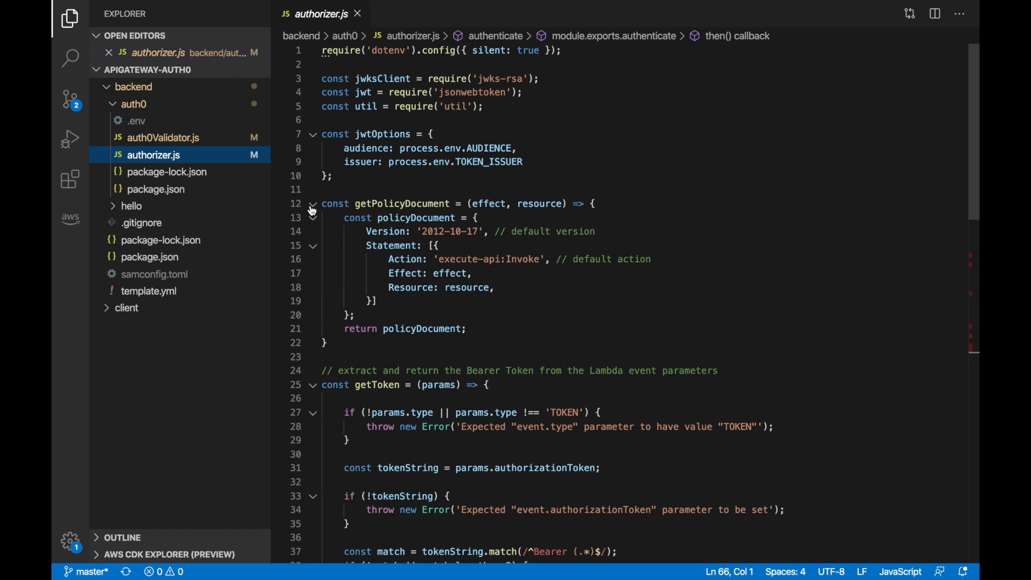
- Fold getPolicyDocument in authorizer.js and highlight authenticate and JSKS_URI
{"action": "left_click", "coordinate": [313, 203]}
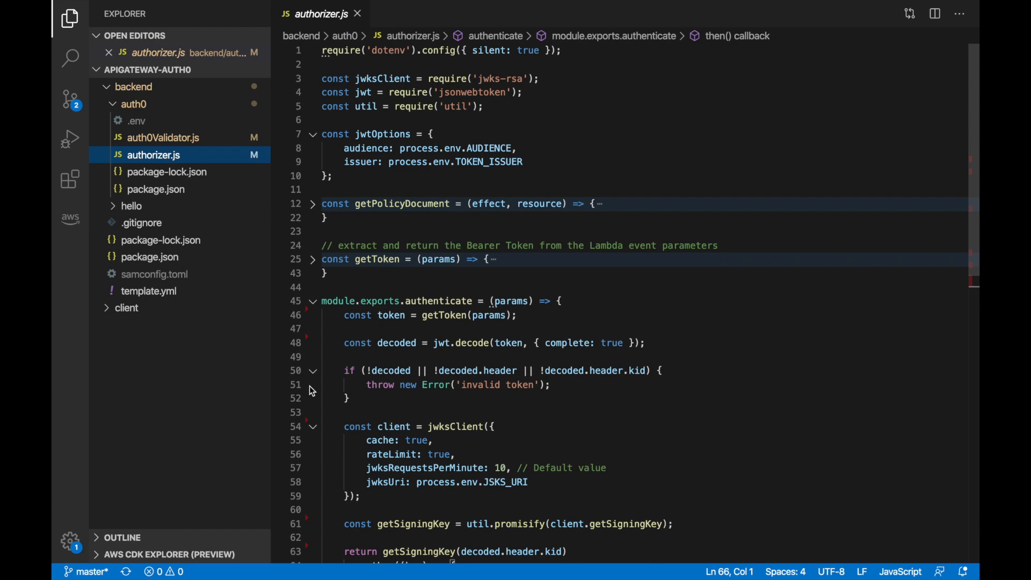
{"action": "scroll", "scroll_direction": "down", "scroll_amount": 3}
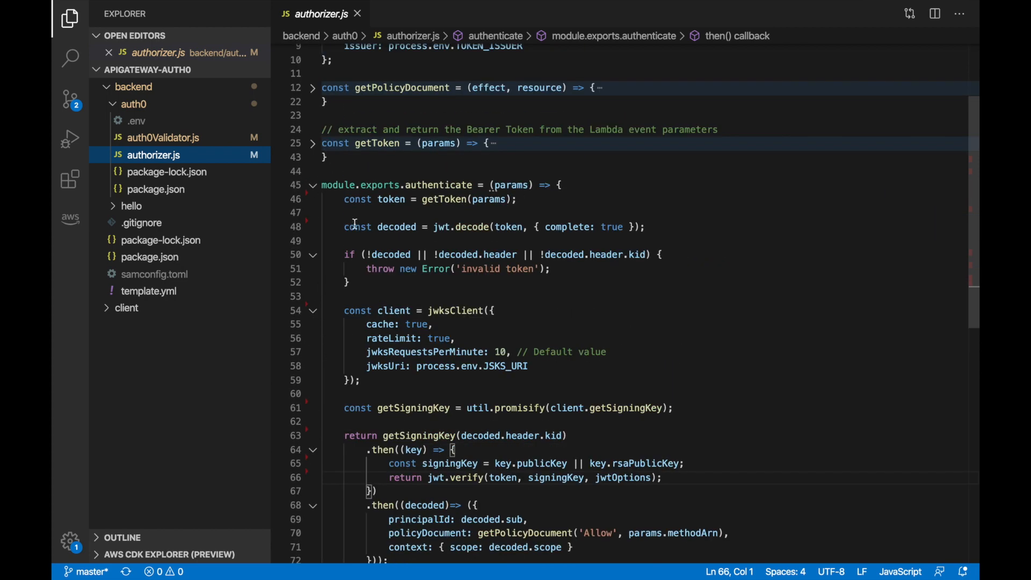
{"action": "double_click", "coordinate": [438, 185]}
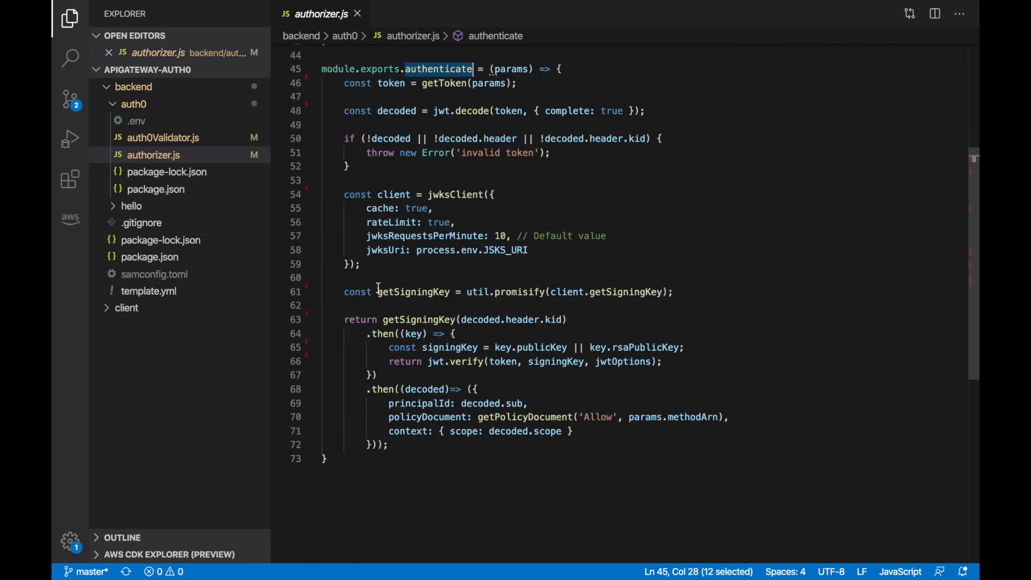
{"action": "mouse_move", "coordinate": [449, 185]}
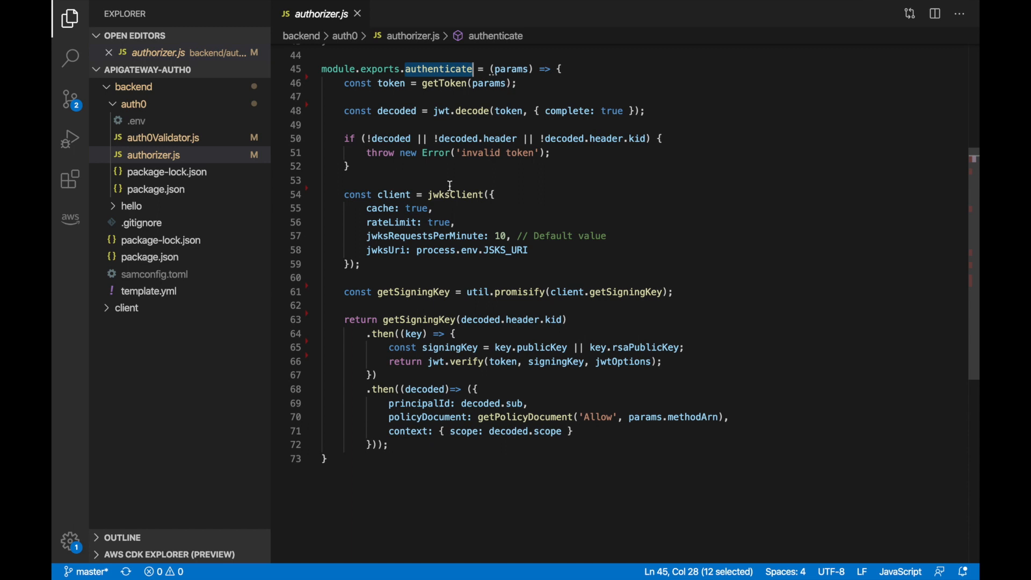
{"action": "mouse_move", "coordinate": [506, 249]}
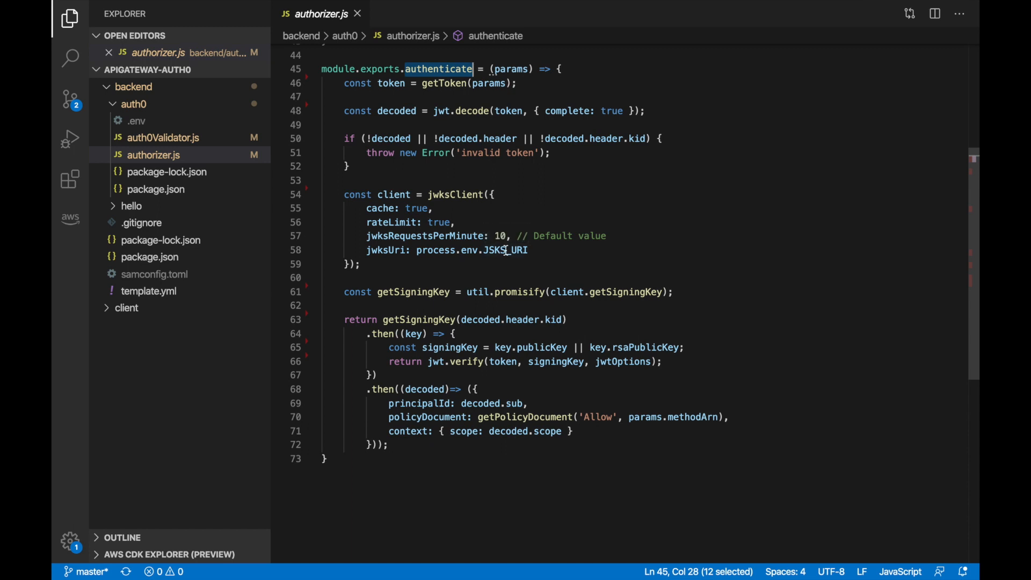
{"action": "double_click", "coordinate": [505, 250]}
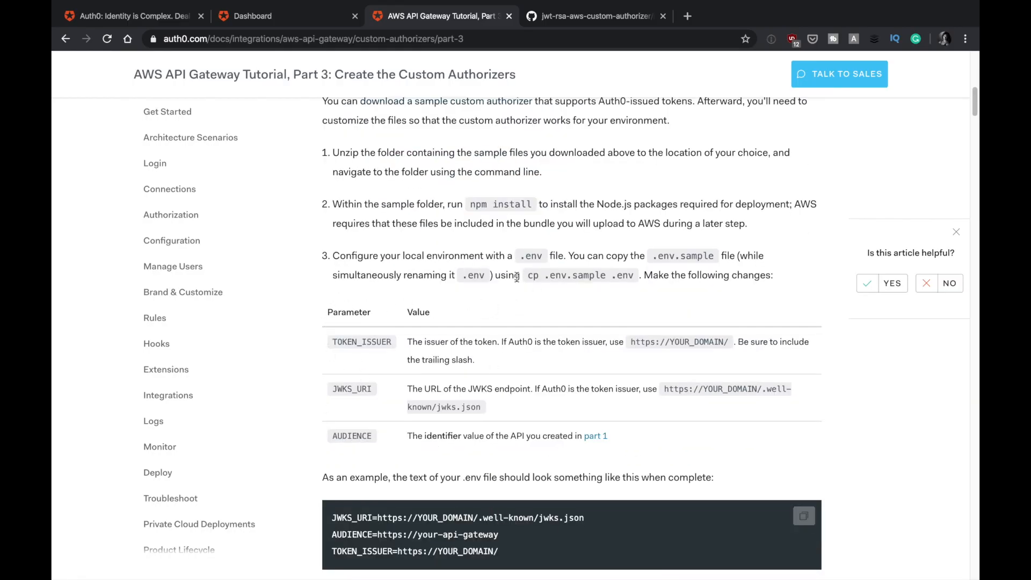
- Highlight tutorial step 3 on copying .env.sample into a .env file
{"action": "left_click_drag", "start_coordinate": [414, 255], "coordinate": [756, 255]}
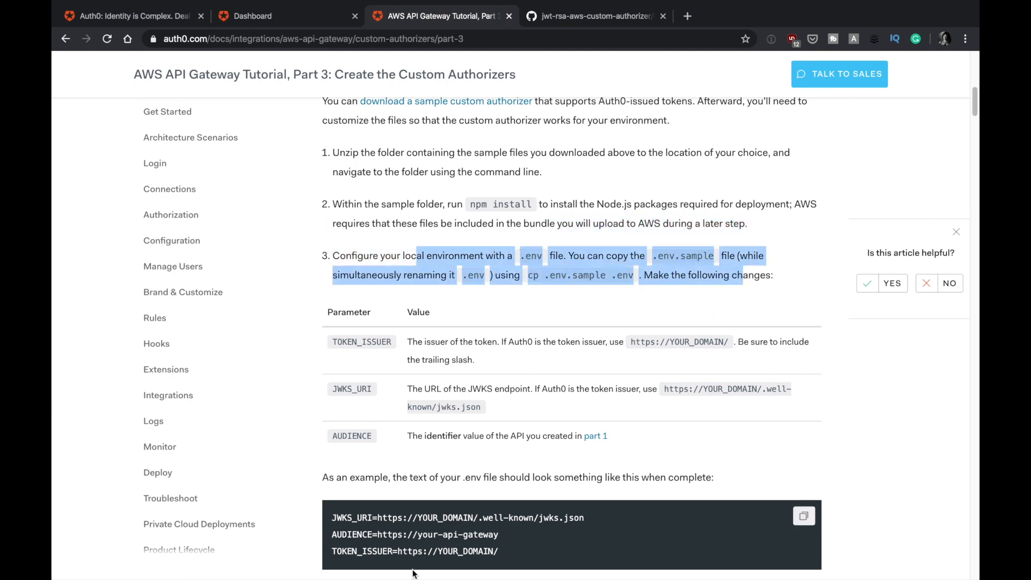
{"action": "mouse_move", "coordinate": [451, 529]}
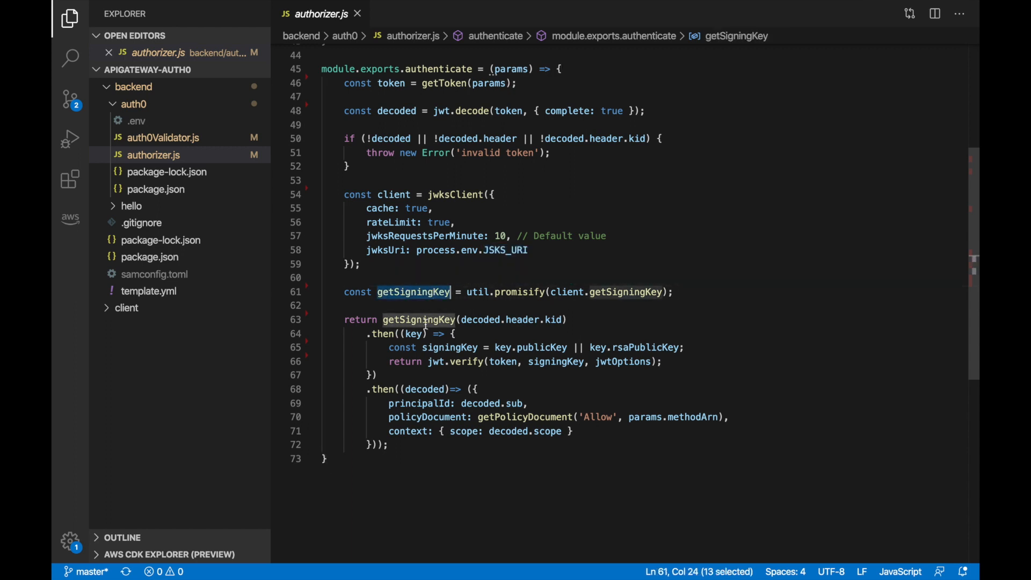
{"action": "mouse_move", "coordinate": [414, 333]}
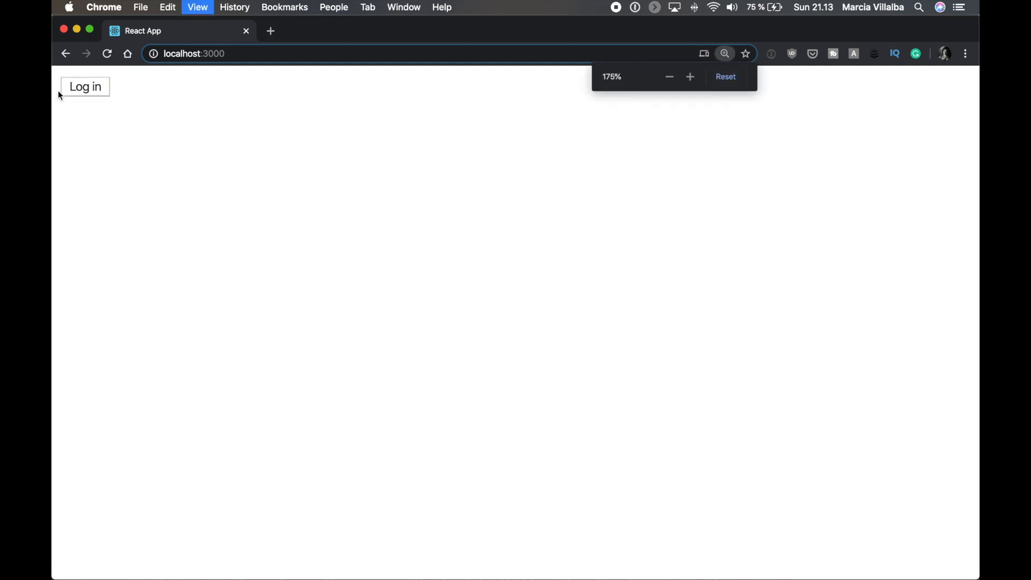
- Zoom in the React demo page and choose Log in to reach Auth0 sign-in
{"action": "left_click", "coordinate": [689, 76]}
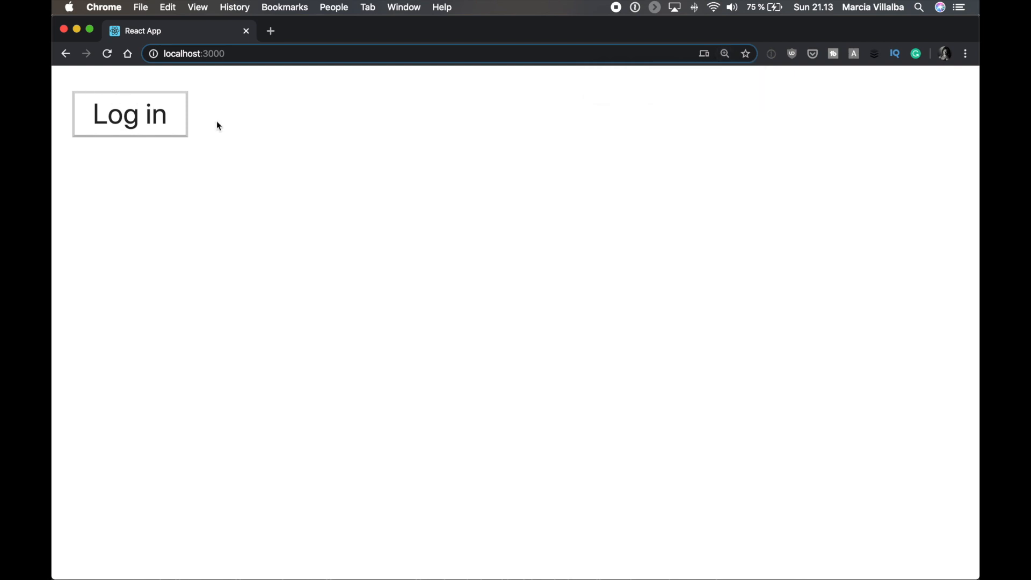
{"action": "left_click", "coordinate": [129, 113]}
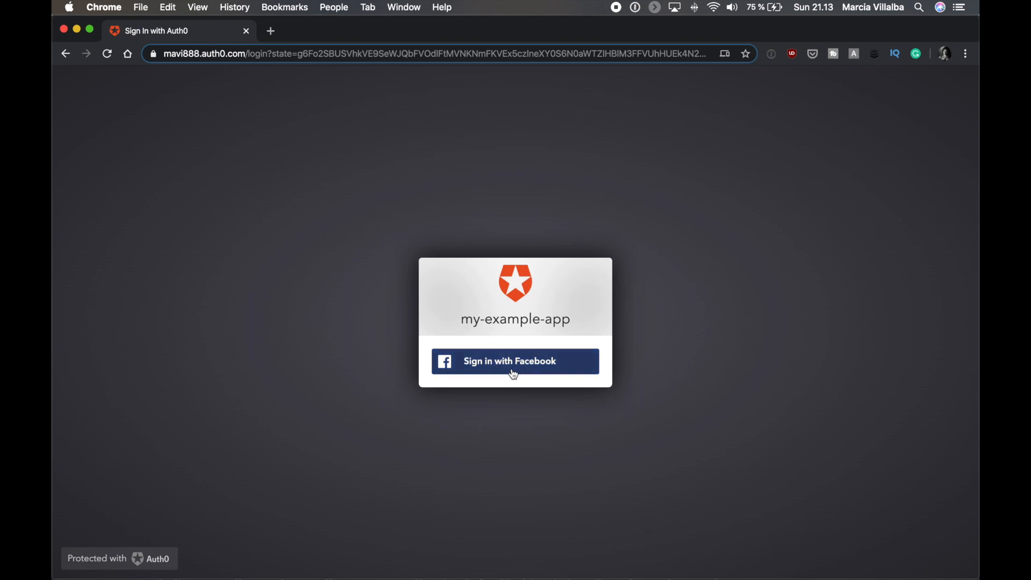
- Sign in with Facebook, then view the signed-in user's Profile page in the demo app
{"action": "left_click", "coordinate": [515, 360]}
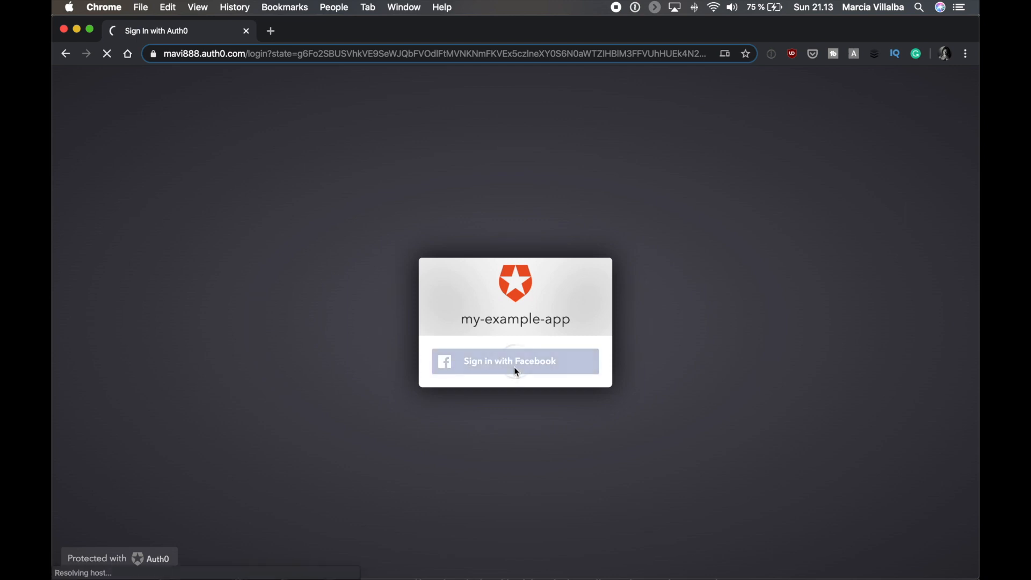
{"action": "left_click", "coordinate": [515, 361]}
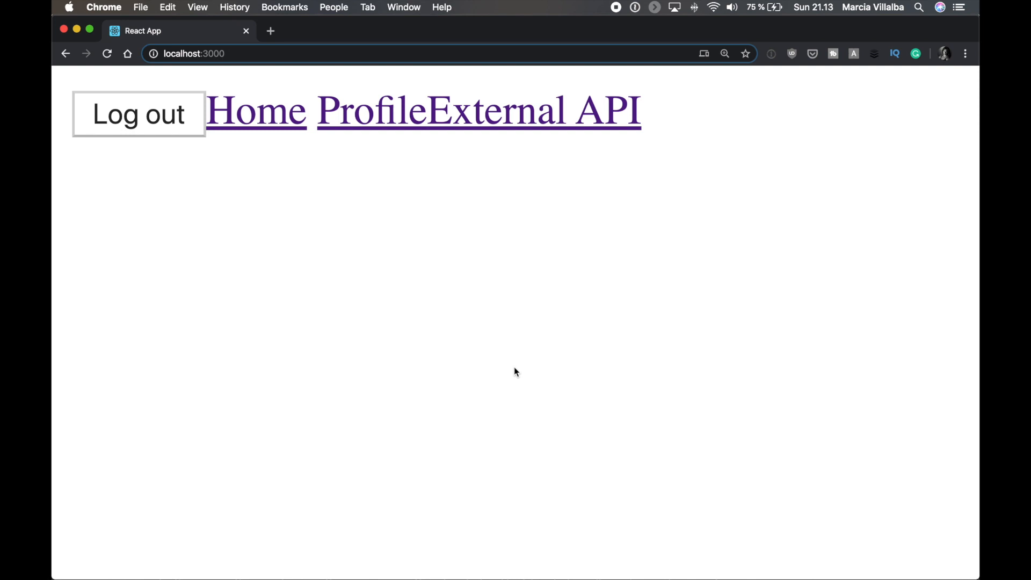
{"action": "mouse_move", "coordinate": [242, 134]}
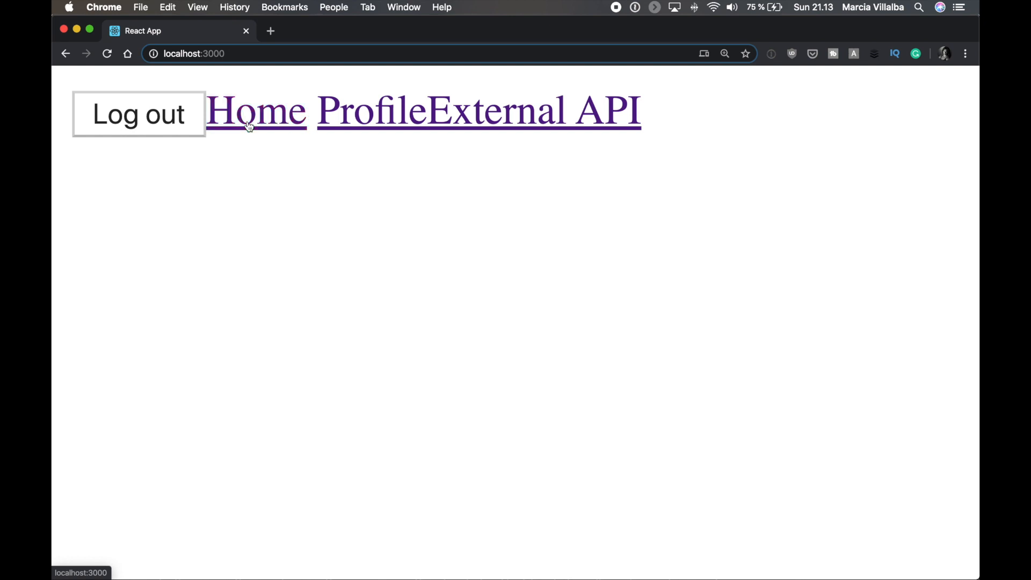
{"action": "left_click", "coordinate": [373, 111]}
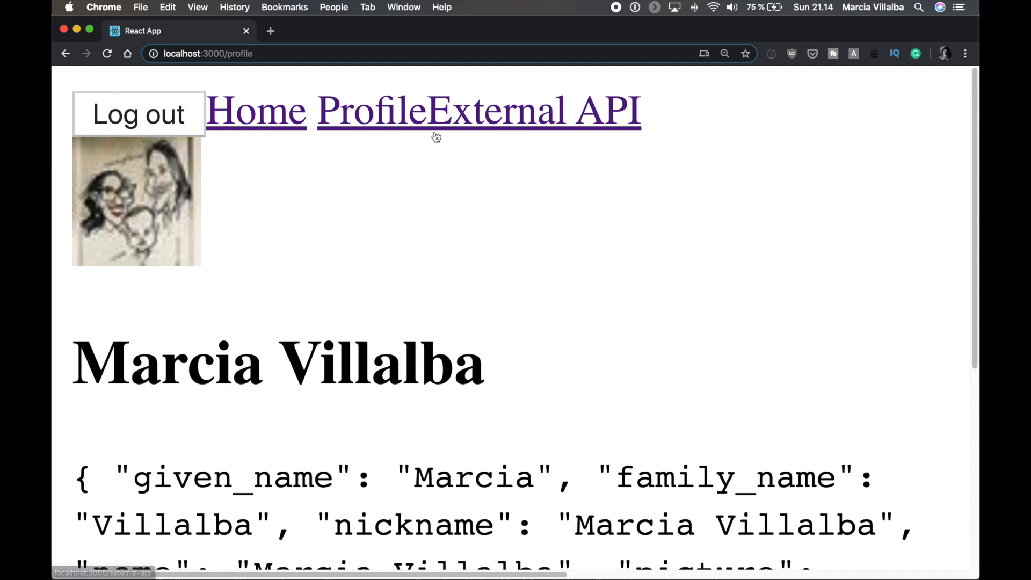
- Ping the protected API from the External API page to get 'Authenticated call!'
{"action": "left_click", "coordinate": [534, 110]}
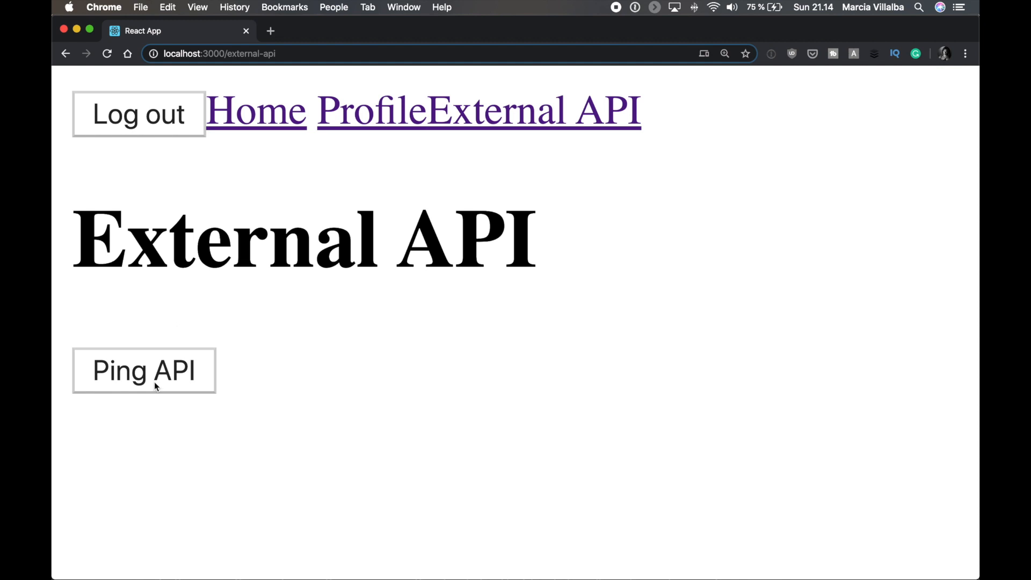
{"action": "left_click", "coordinate": [144, 369]}
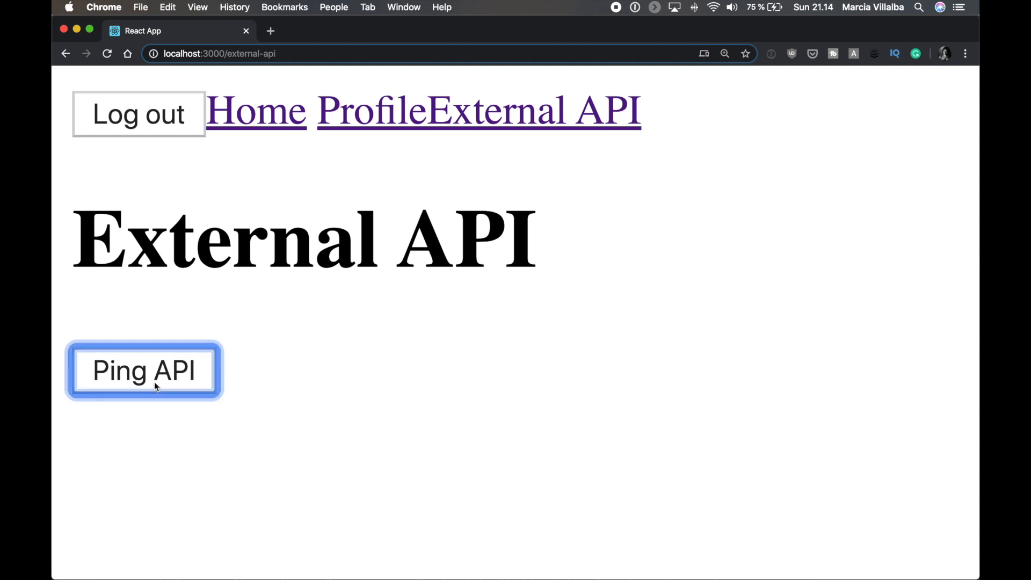
{"action": "left_click", "coordinate": [144, 370]}
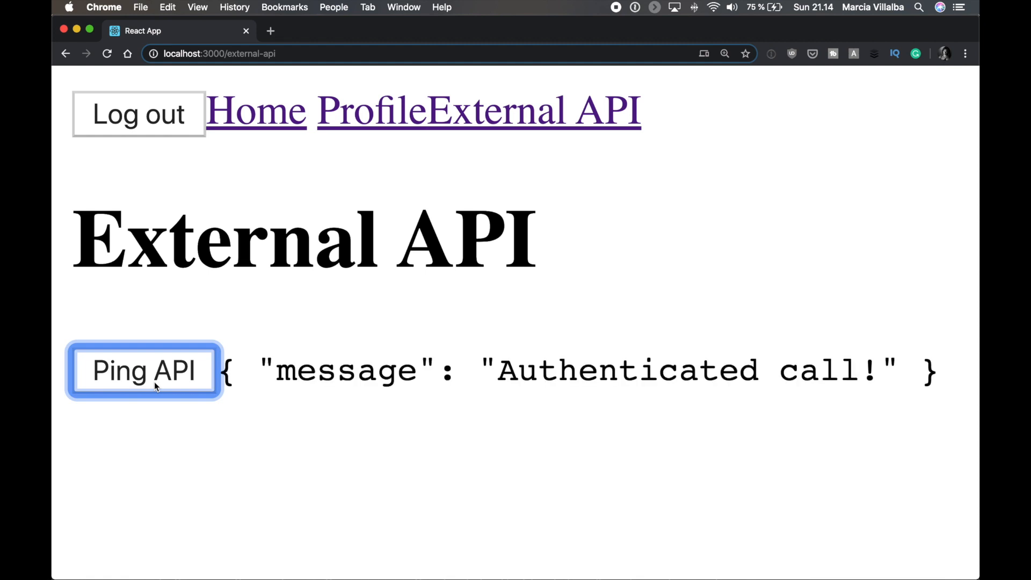